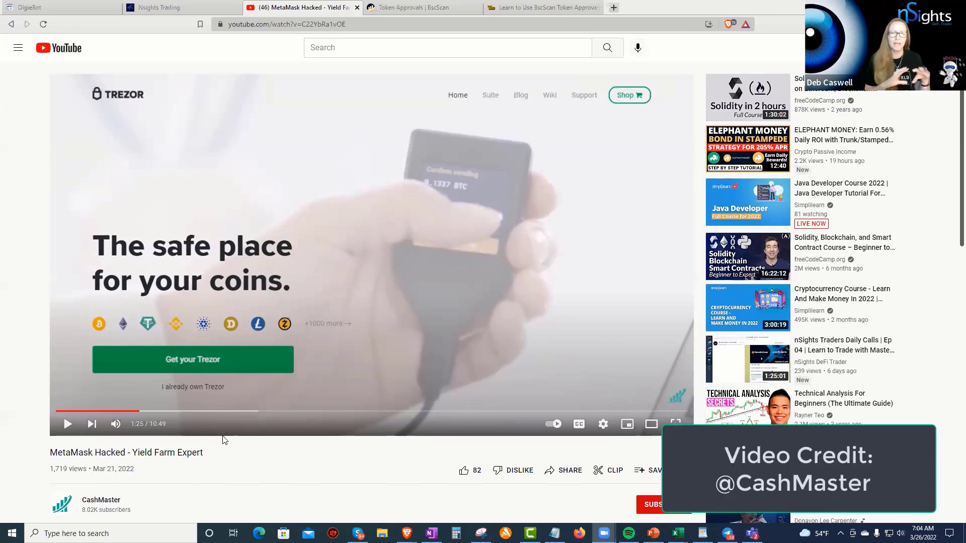
{"action": "mouse_move", "coordinate": [163, 375]}
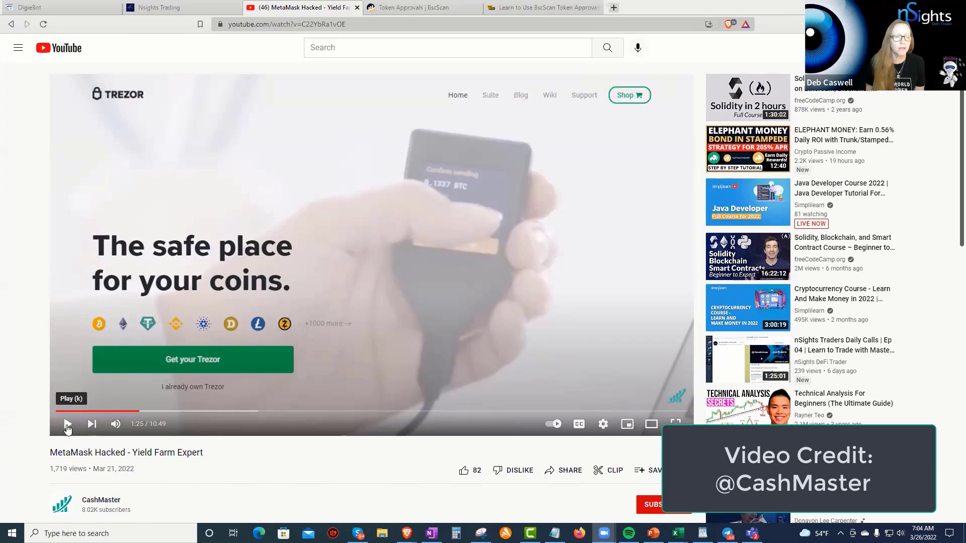
Resume the paused MetaMask Hacked video from the 1:25 mark.
{"action": "left_click", "coordinate": [68, 424]}
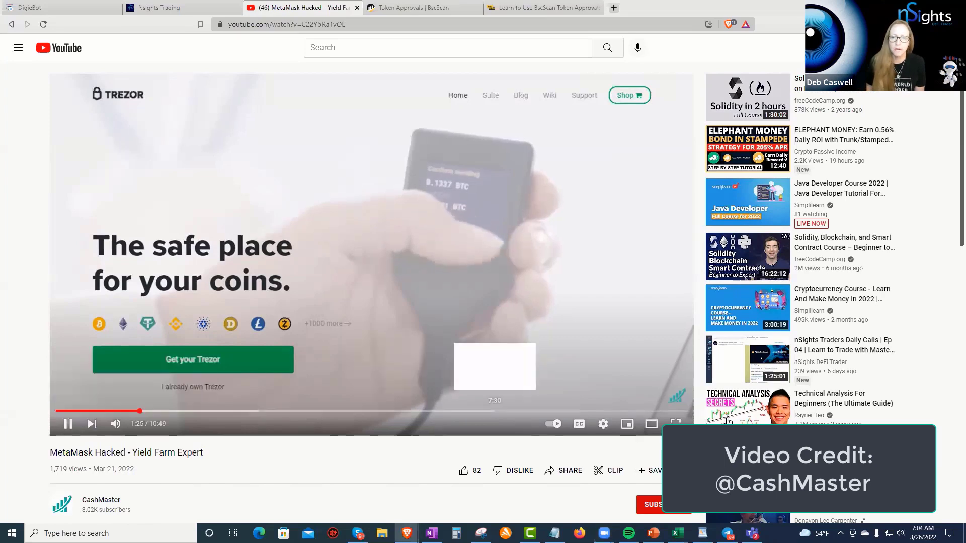
{"action": "left_click", "coordinate": [651, 424]}
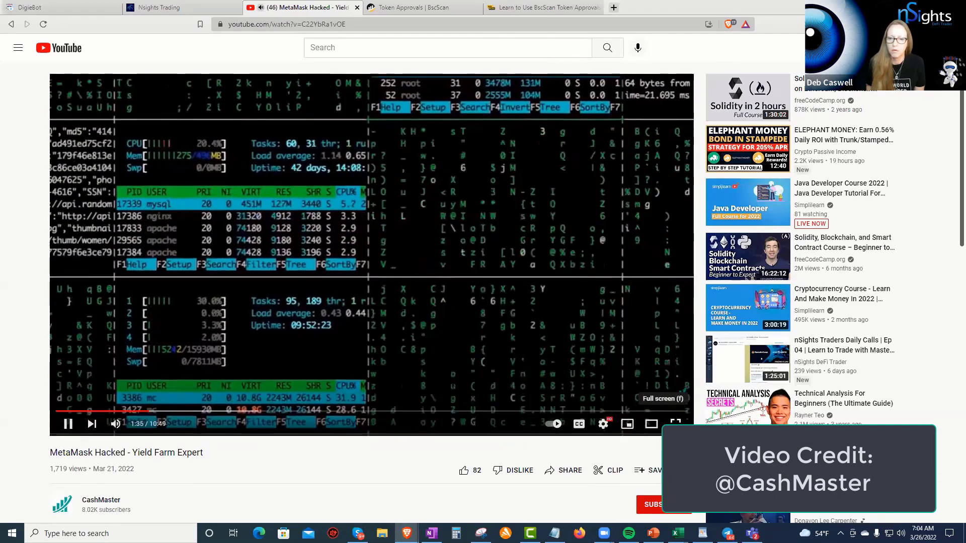
{"action": "left_click", "coordinate": [676, 423]}
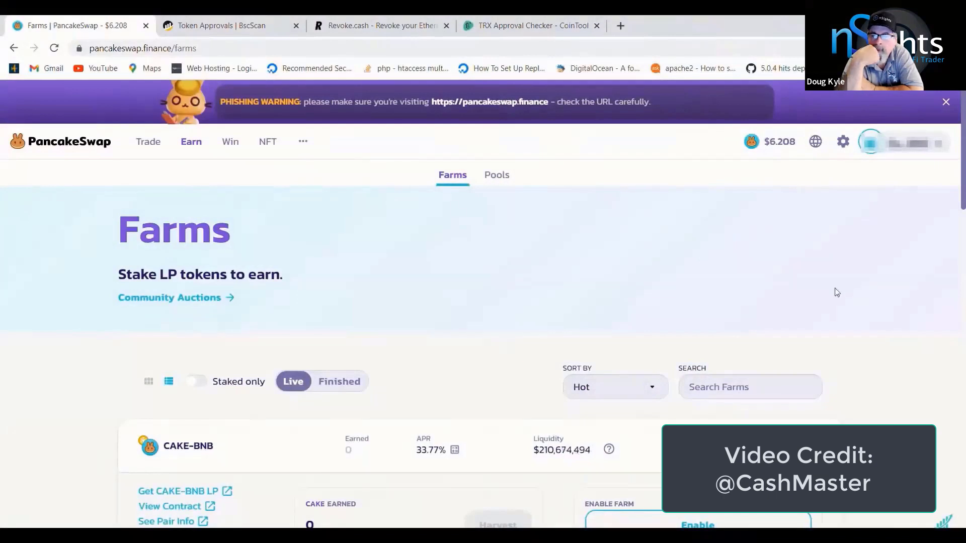
Scroll the Farms list to the CAKE-BNB row and expand its details (0 CAKE earned, 33.78% APR).
{"action": "scroll", "scroll_direction": "down", "scroll_amount": 3}
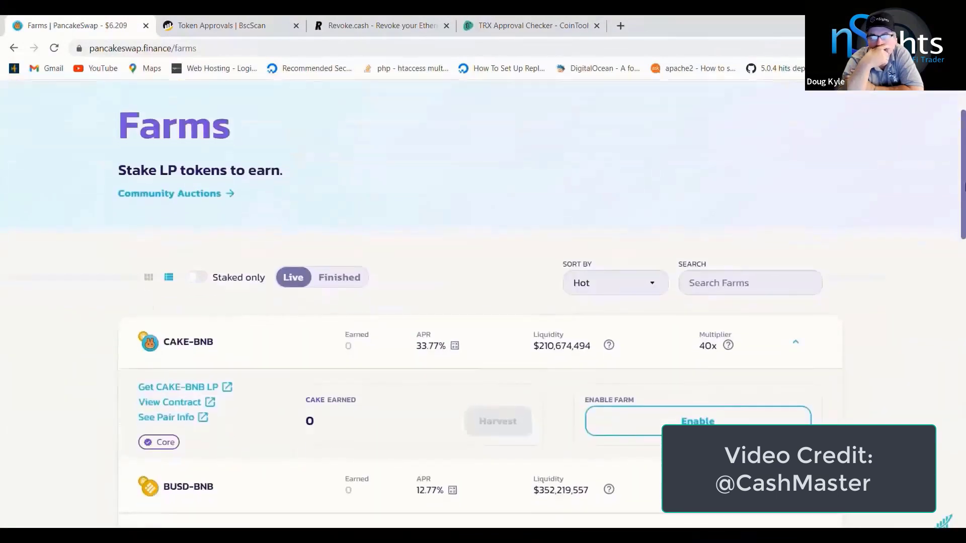
{"action": "scroll", "scroll_direction": "down", "scroll_amount": 3}
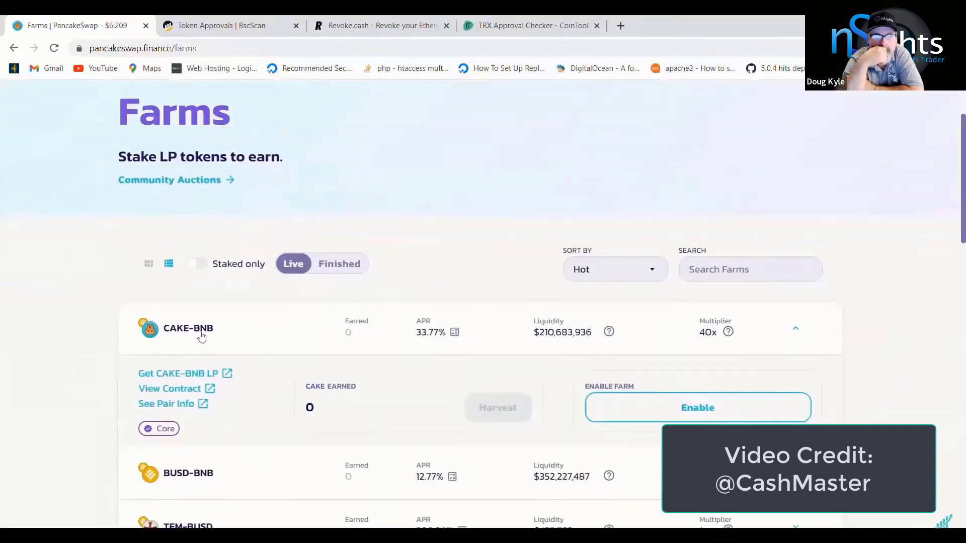
{"action": "double_click", "coordinate": [188, 328]}
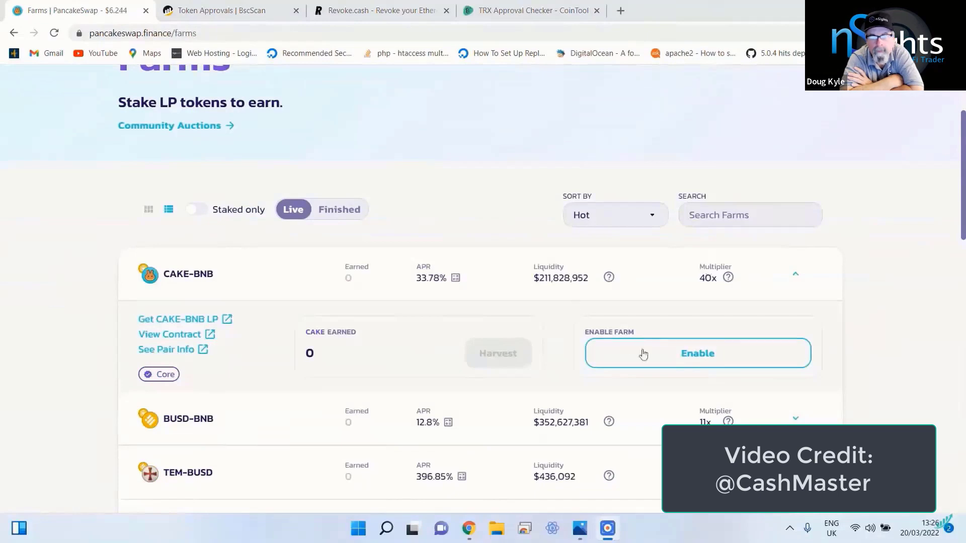
{"action": "mouse_move", "coordinate": [704, 361]}
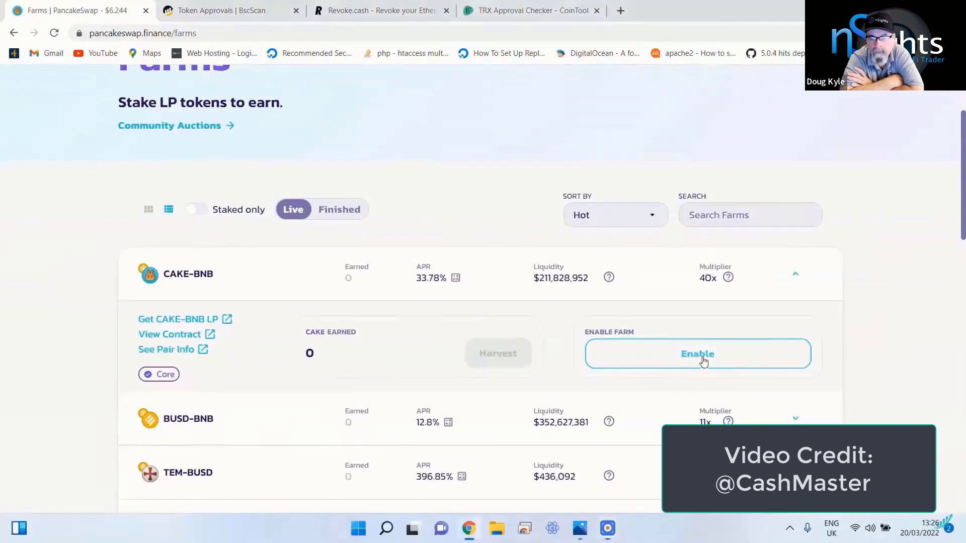
Enable the CAKE-BNB farm and highlight the Cake-LP permission wording in the MetaMask request.
{"action": "left_click", "coordinate": [697, 353]}
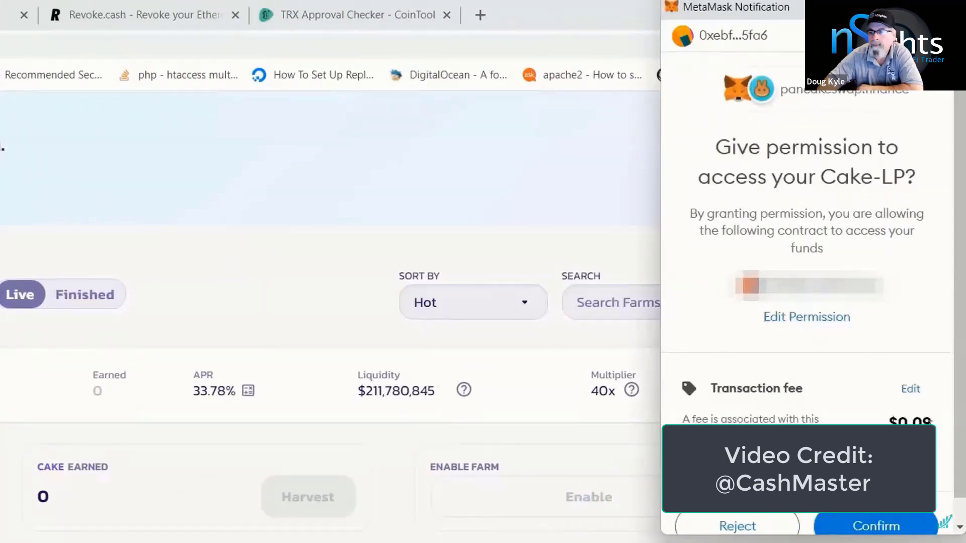
{"action": "mouse_move", "coordinate": [954, 398]}
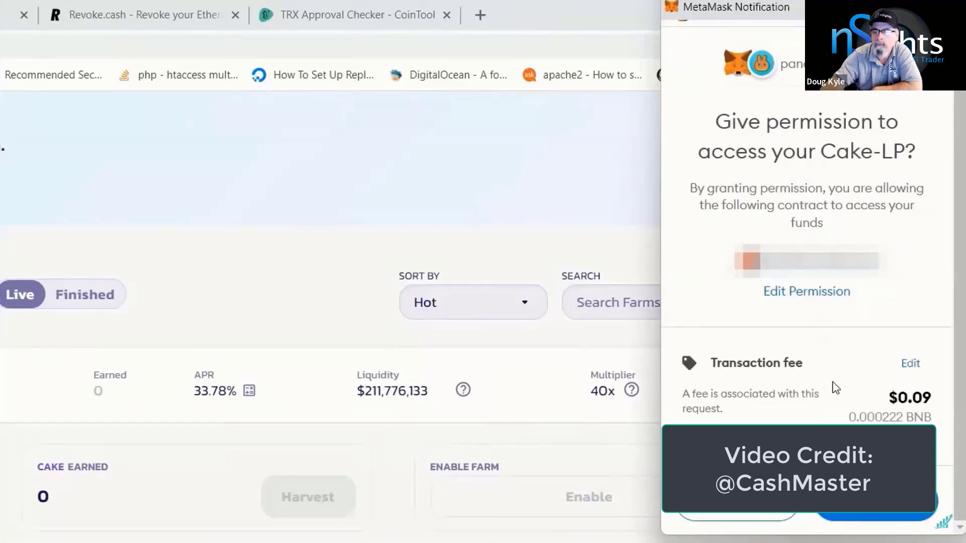
{"action": "mouse_move", "coordinate": [688, 162]}
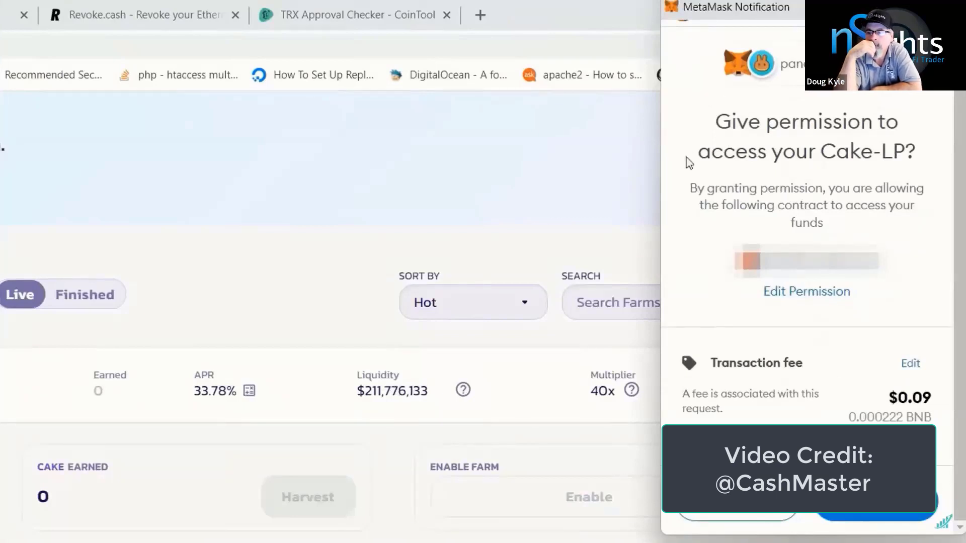
{"action": "left_click_drag", "start_coordinate": [693, 188], "coordinate": [896, 189]}
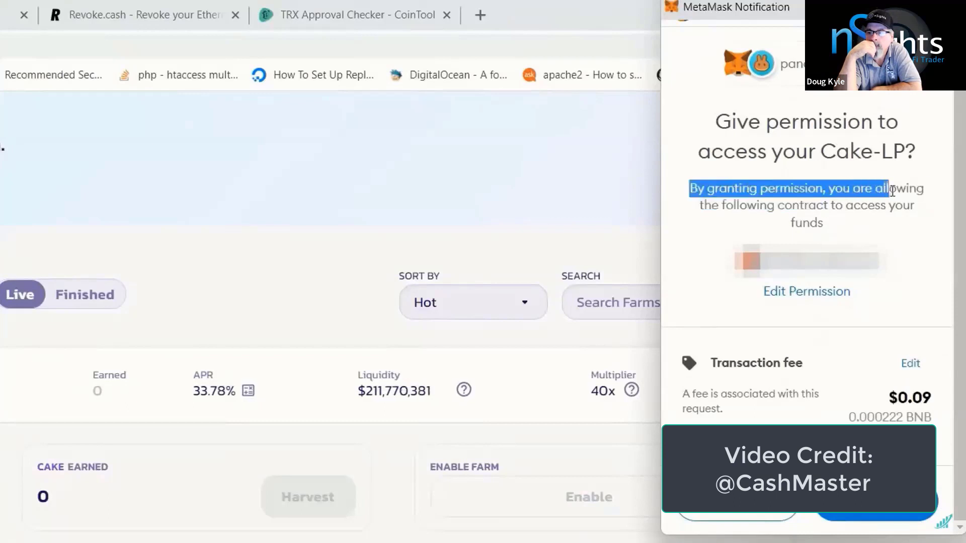
{"action": "left_click_drag", "start_coordinate": [891, 191], "coordinate": [824, 224]}
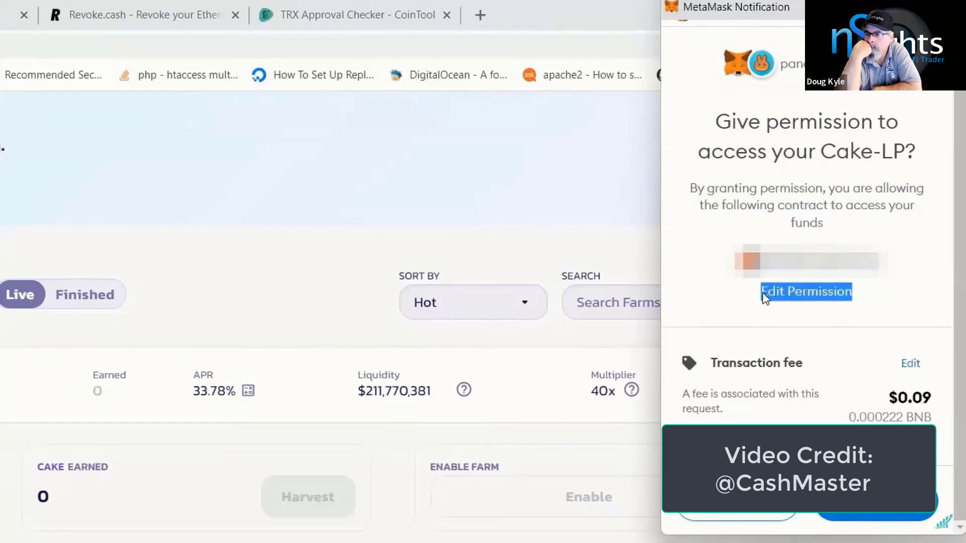
Reveal the Edit Permission spend limit showing the proposed 1.157920892373162e+59 Cake-LP approval.
{"action": "left_click", "coordinate": [805, 292]}
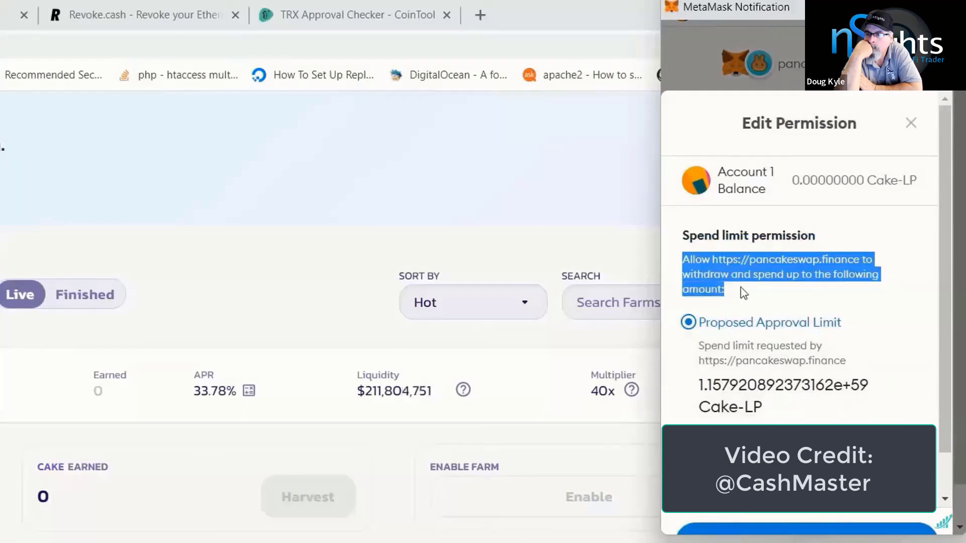
{"action": "scroll", "scroll_direction": "down", "scroll_amount": 3}
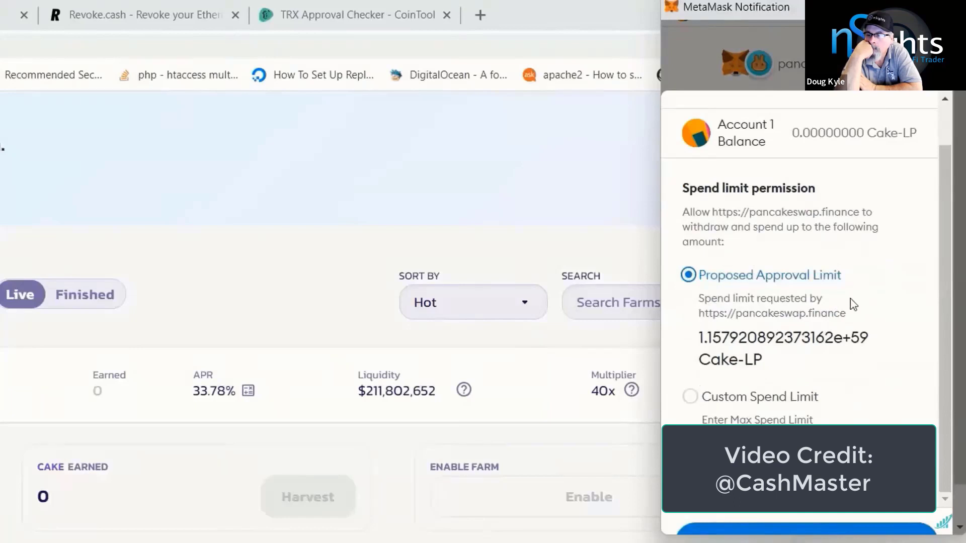
{"action": "mouse_move", "coordinate": [740, 273]}
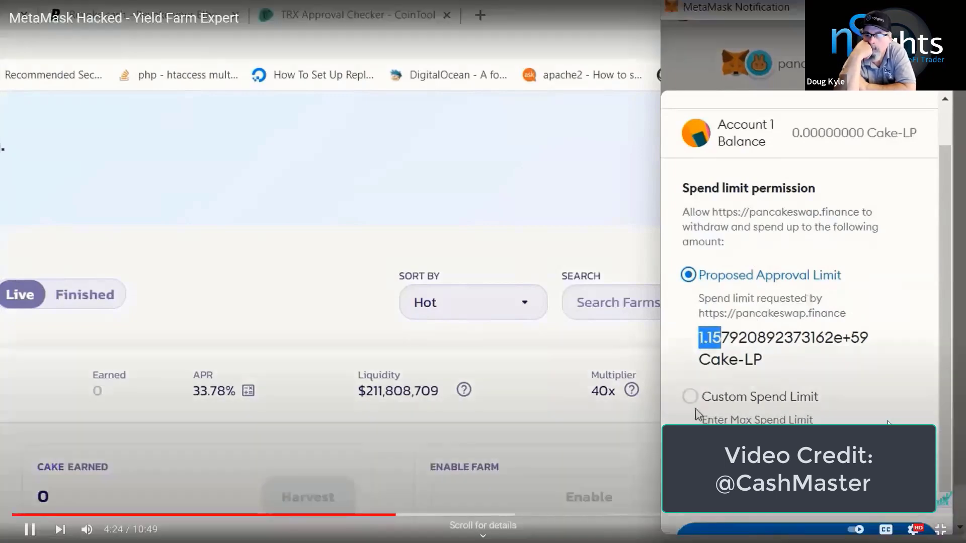
Select the Custom Spend Limit option instead of the proposed Cake-LP approval limit.
{"action": "left_click", "coordinate": [688, 396]}
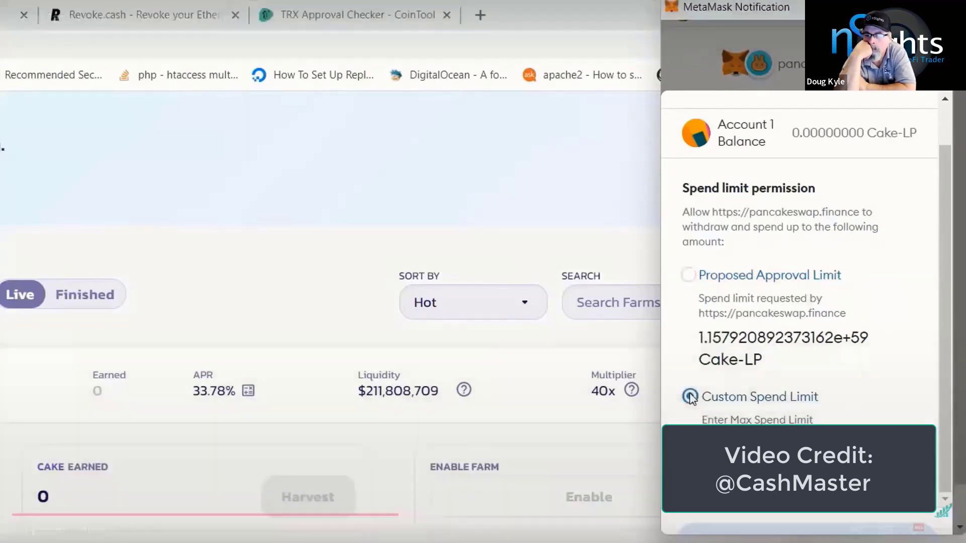
{"action": "left_click", "coordinate": [688, 396]}
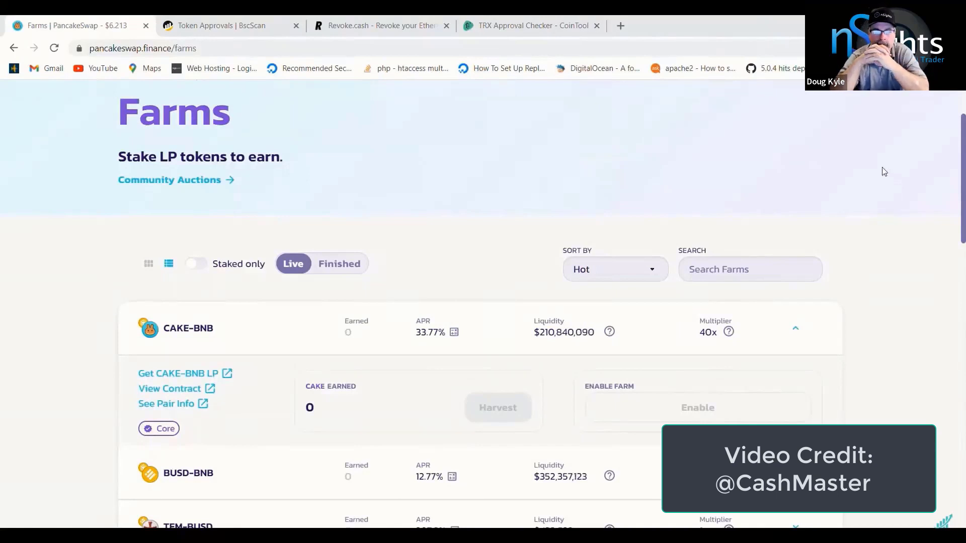
{"action": "mouse_move", "coordinate": [887, 171]}
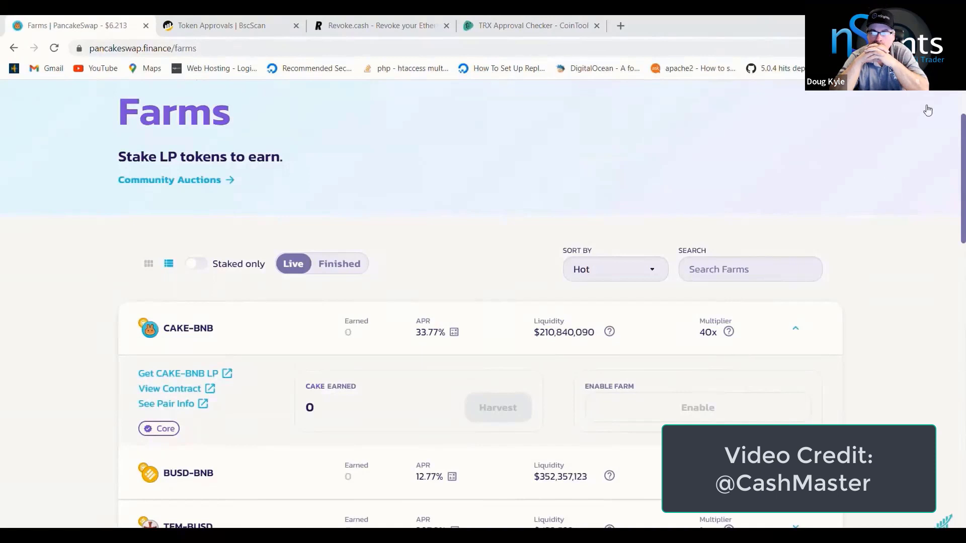
{"action": "mouse_move", "coordinate": [904, 121]}
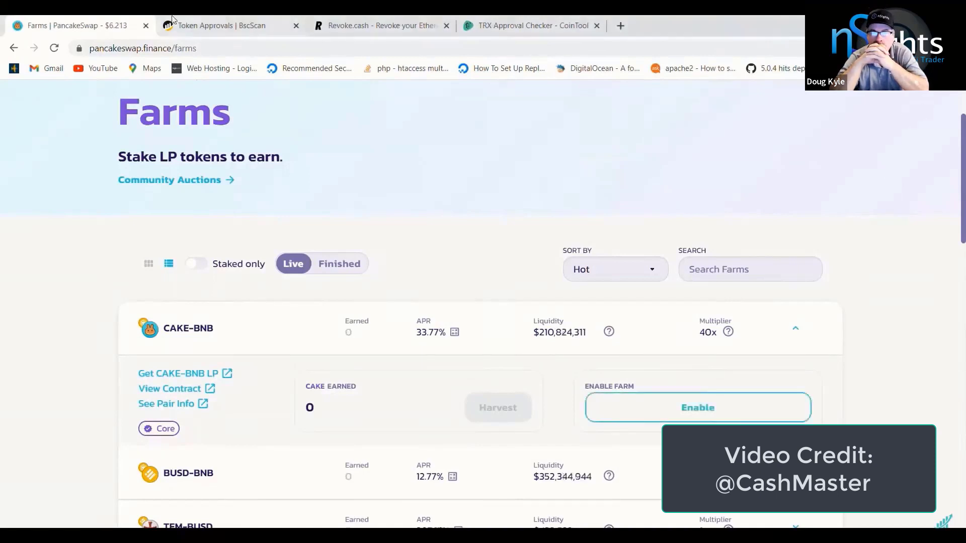
Switch to the BscScan Token Approvals page listing the wallet's 18 approved contracts.
{"action": "left_click", "coordinate": [222, 26]}
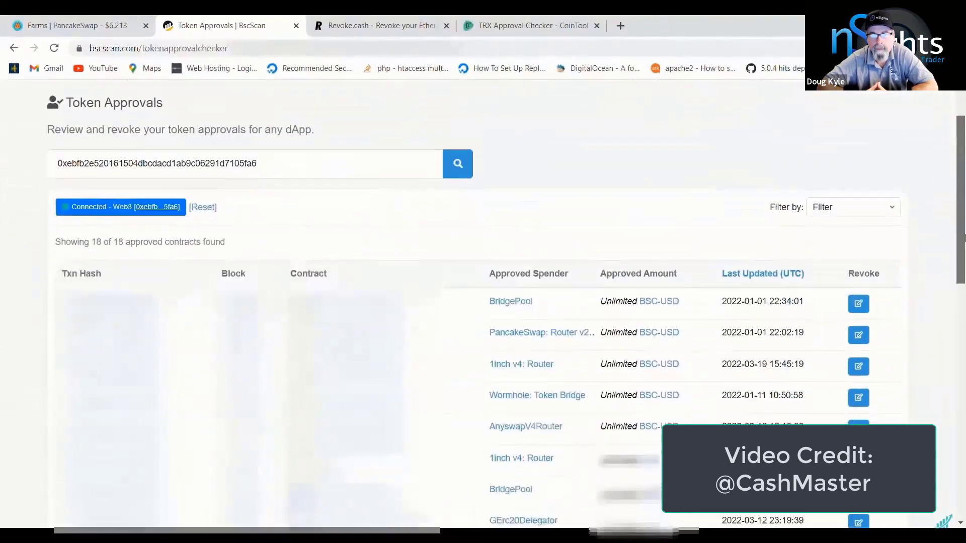
{"action": "scroll", "scroll_direction": "down", "scroll_amount": 3}
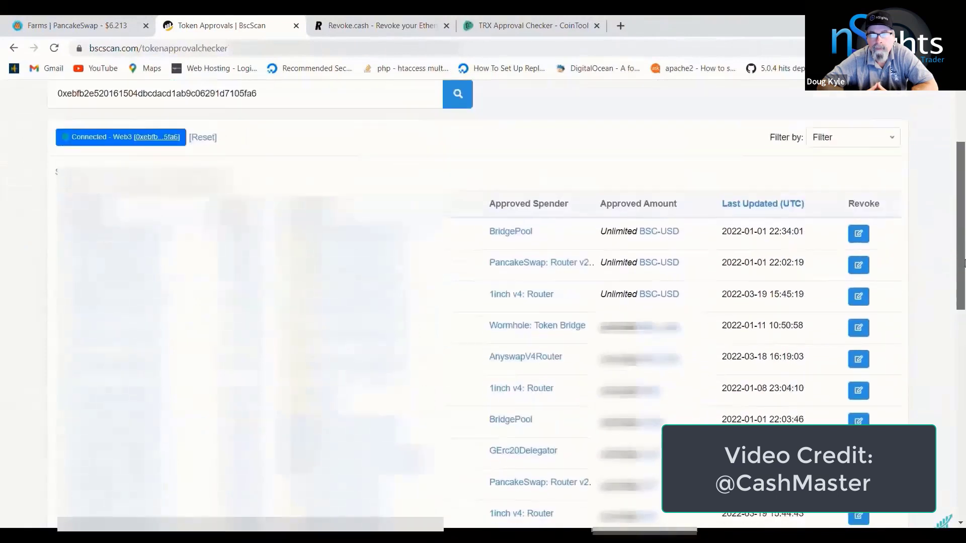
{"action": "scroll", "scroll_direction": "down", "scroll_amount": 3}
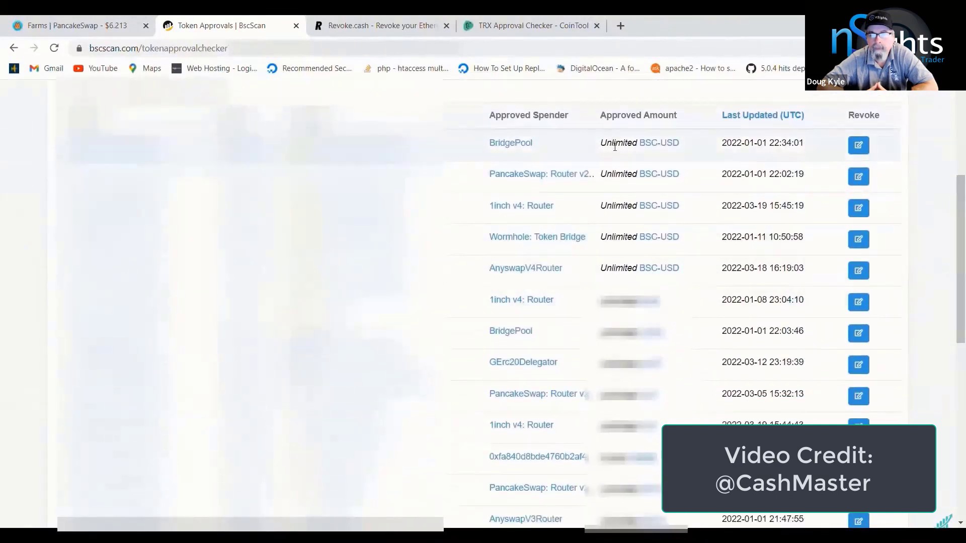
{"action": "mouse_move", "coordinate": [610, 153]}
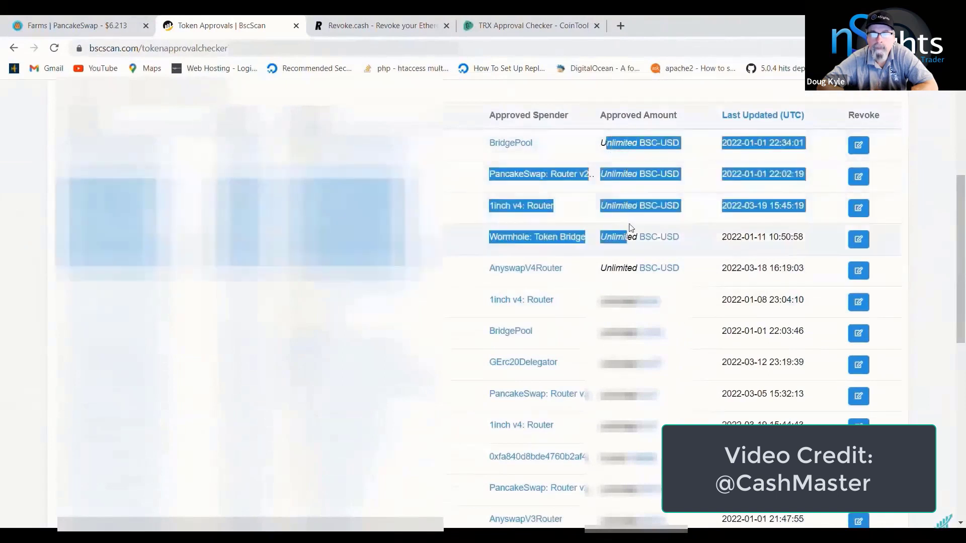
{"action": "scroll", "scroll_direction": "down", "scroll_amount": 3}
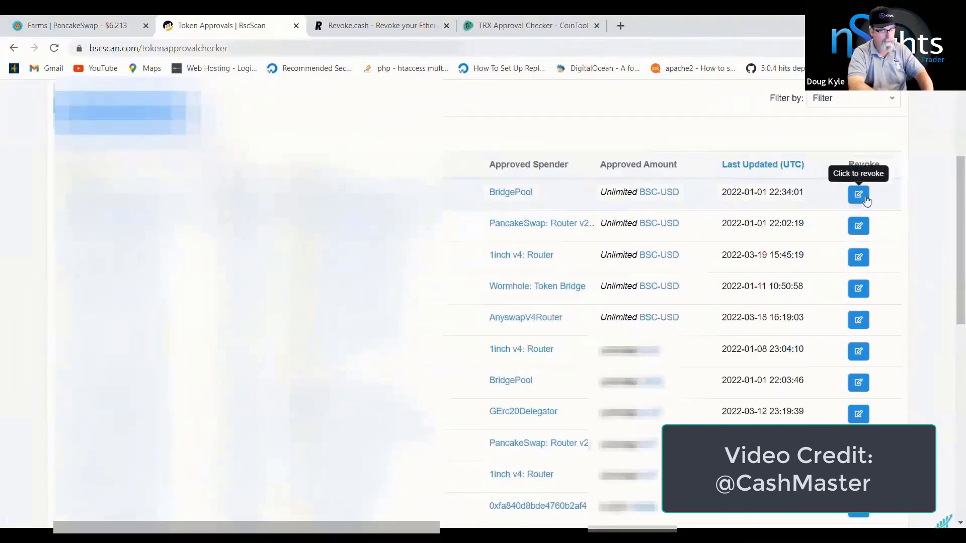
Revoke the BridgePool spender's unlimited BSC-USD approval and dismiss the revoke form.
{"action": "left_click", "coordinate": [858, 196]}
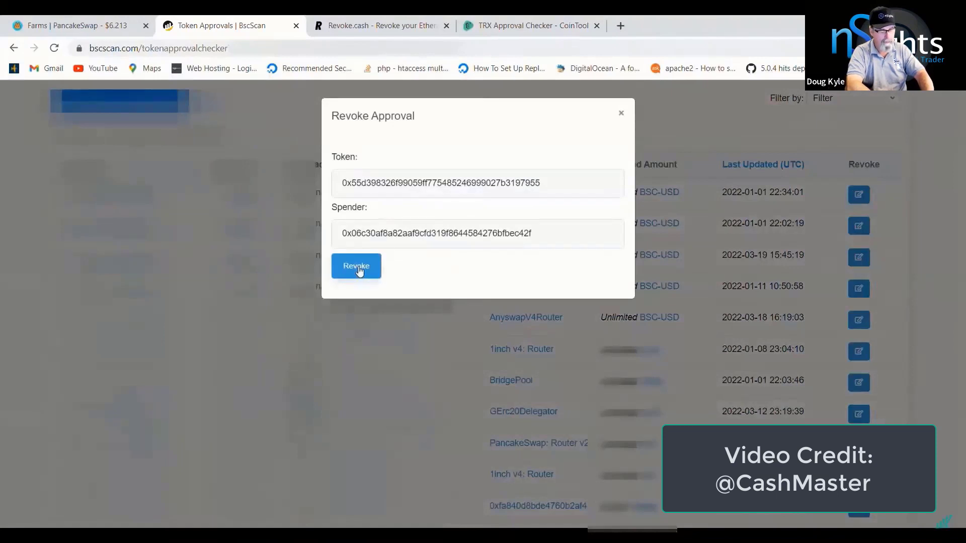
{"action": "left_click", "coordinate": [356, 265]}
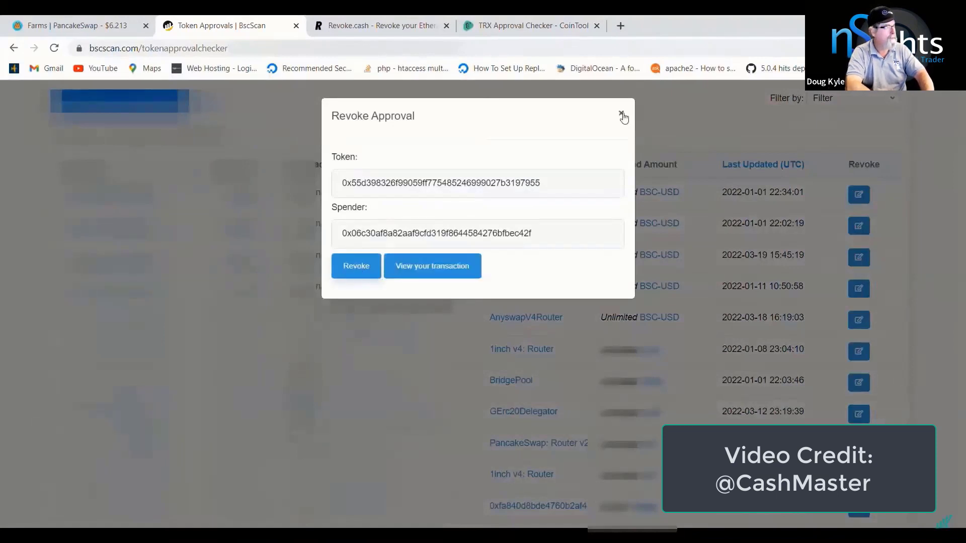
{"action": "left_click", "coordinate": [624, 116]}
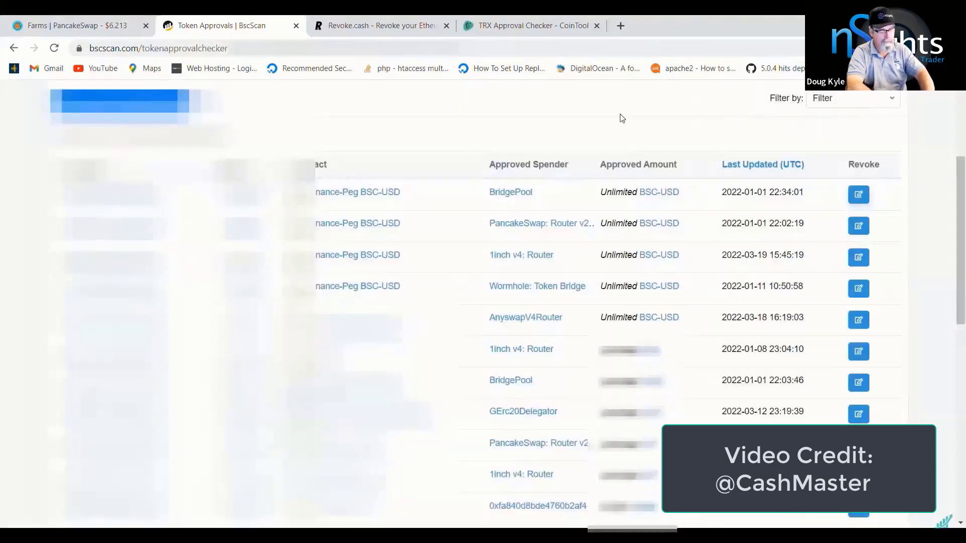
{"action": "double_click", "coordinate": [510, 191]}
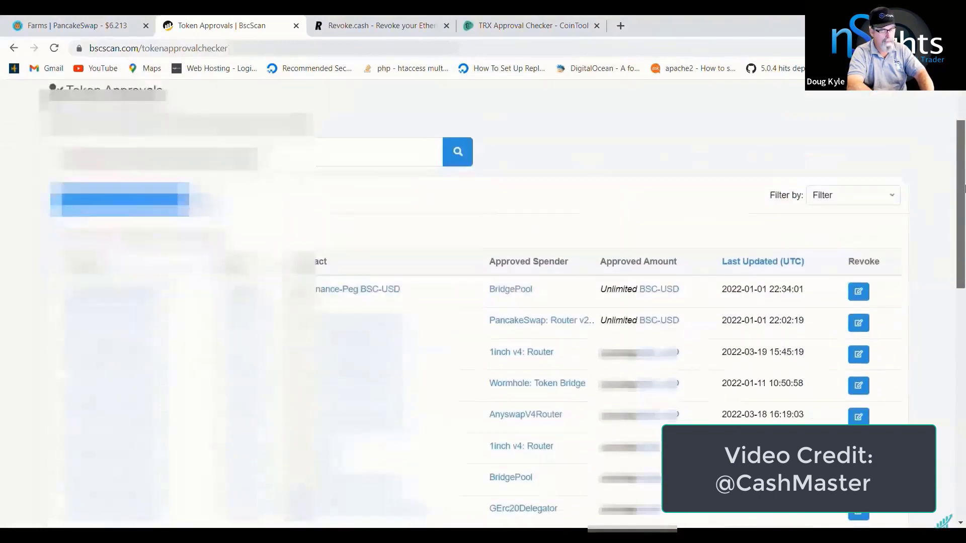
{"action": "left_click", "coordinate": [53, 49]}
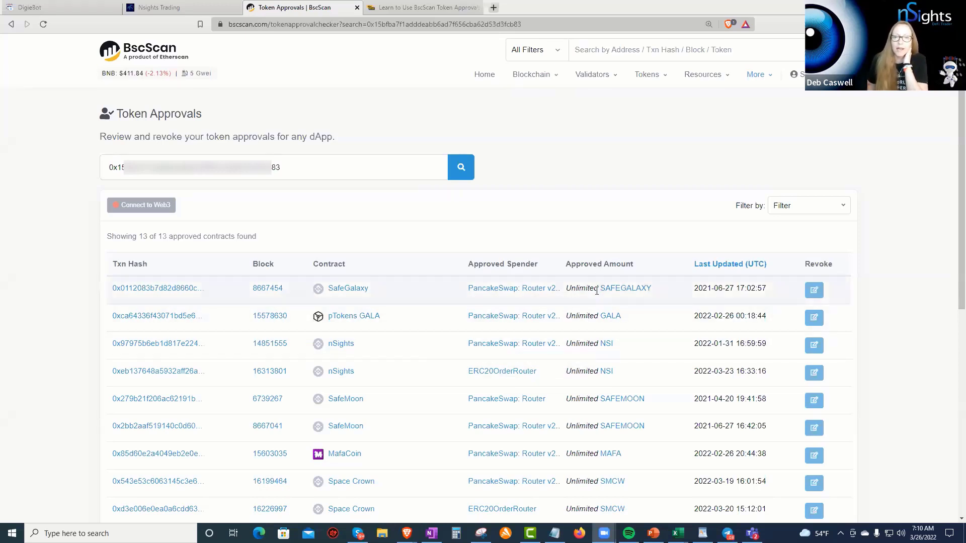
{"action": "scroll", "scroll_direction": "down", "scroll_amount": 3}
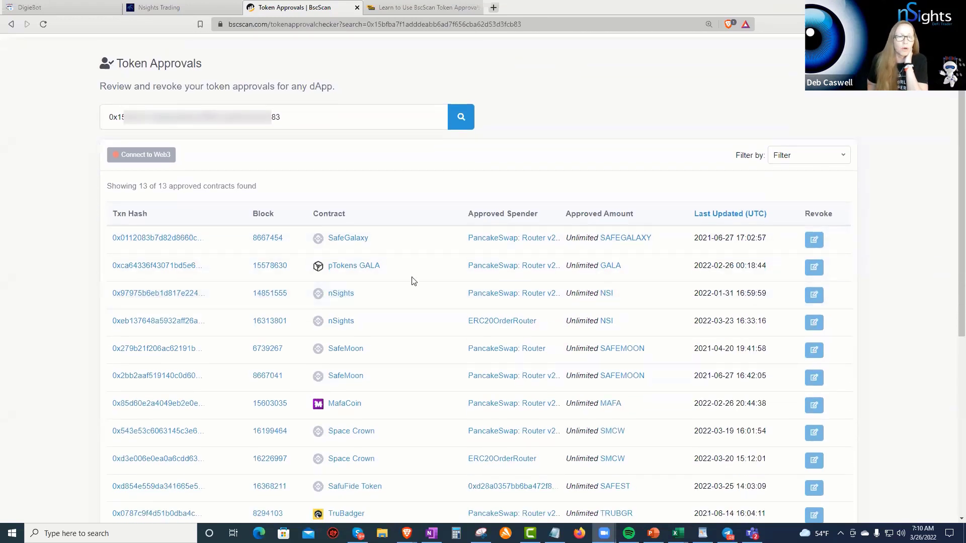
{"action": "mouse_move", "coordinate": [593, 291]}
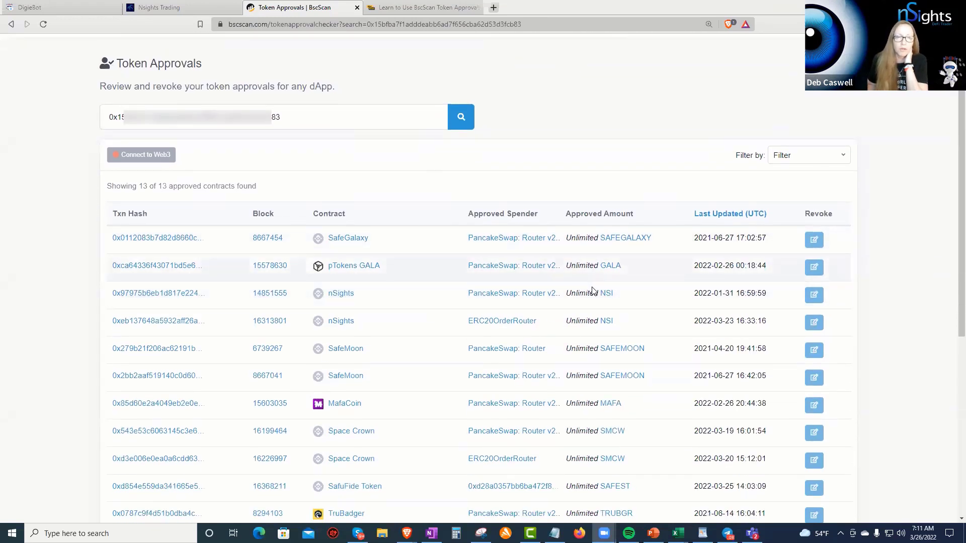
{"action": "scroll", "scroll_direction": "down", "scroll_amount": 3}
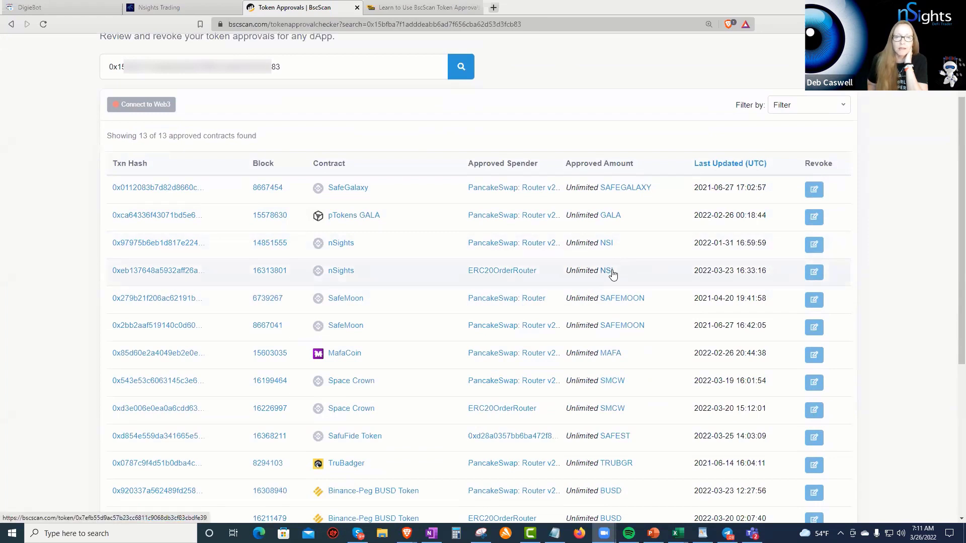
{"action": "scroll", "scroll_direction": "down", "scroll_amount": 3}
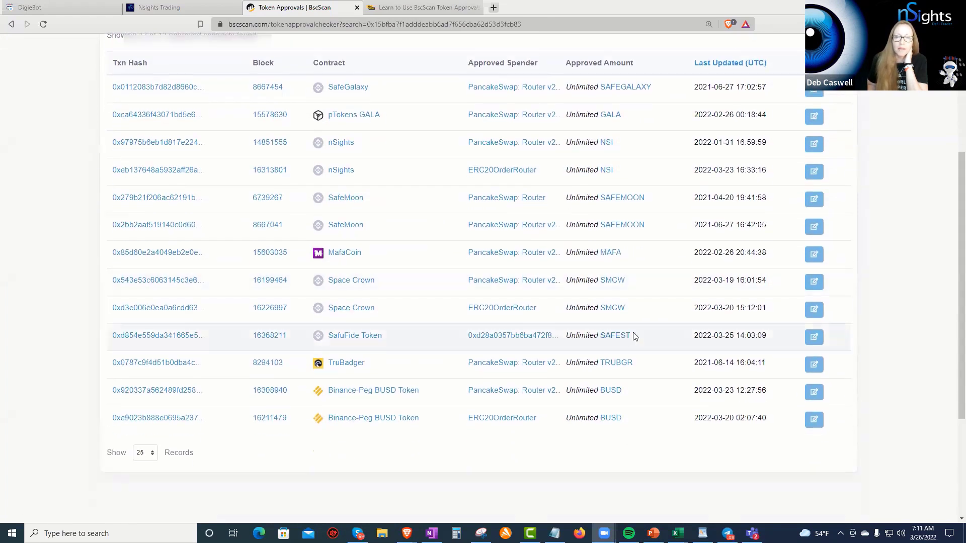
{"action": "mouse_move", "coordinate": [595, 226]}
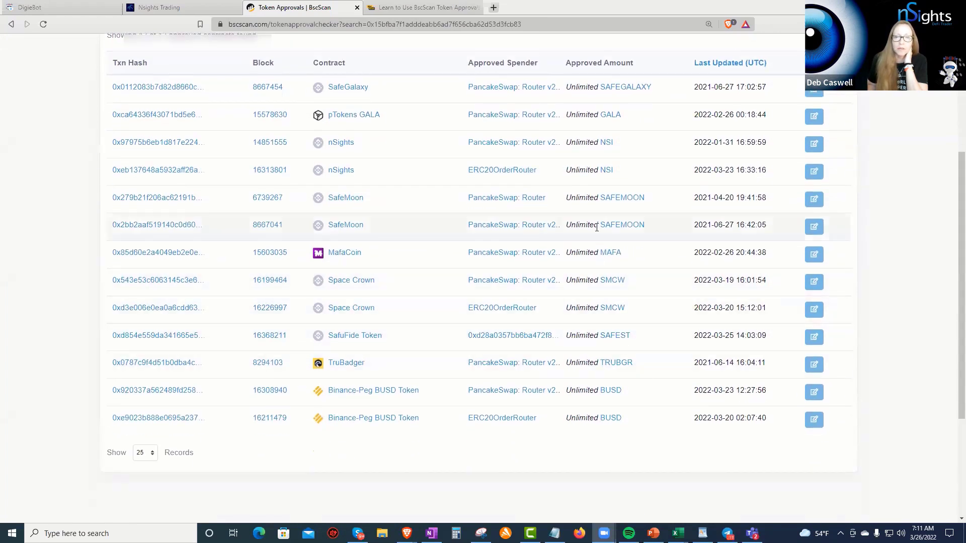
{"action": "mouse_move", "coordinate": [614, 314]}
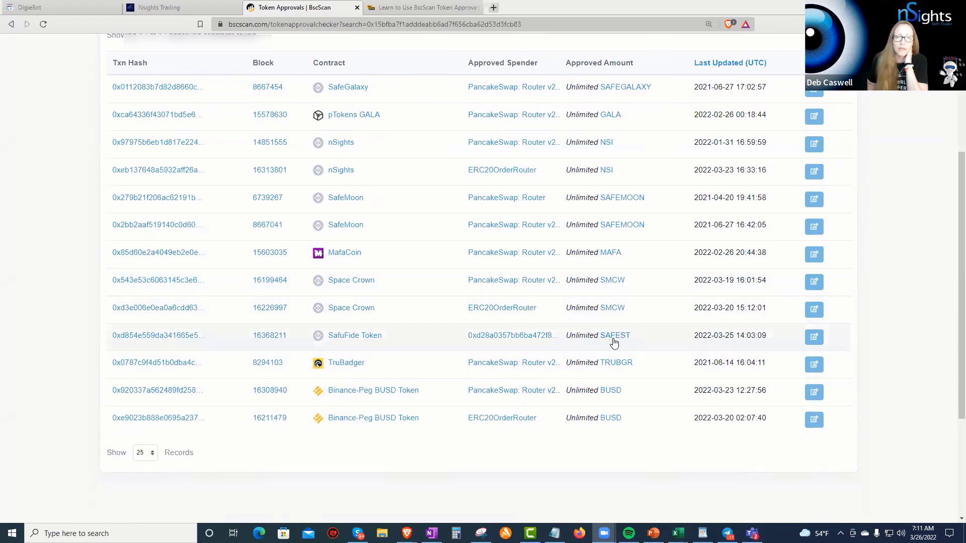
{"action": "mouse_move", "coordinate": [618, 375]}
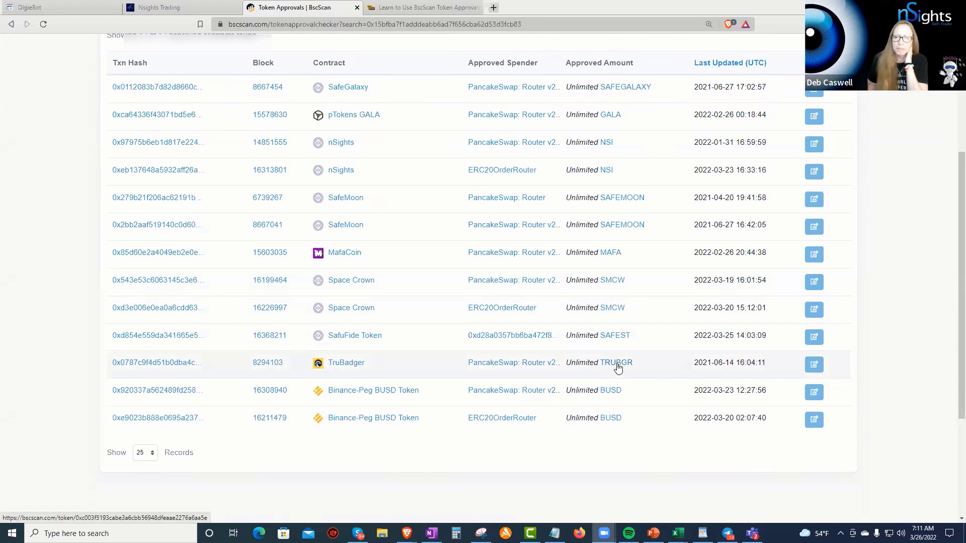
{"action": "mouse_move", "coordinate": [606, 343]}
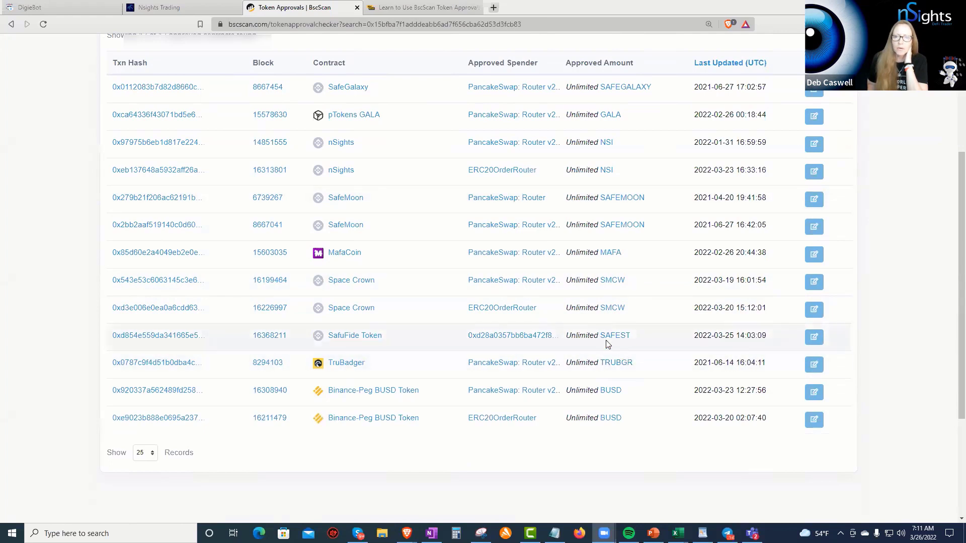
{"action": "mouse_move", "coordinate": [637, 366]}
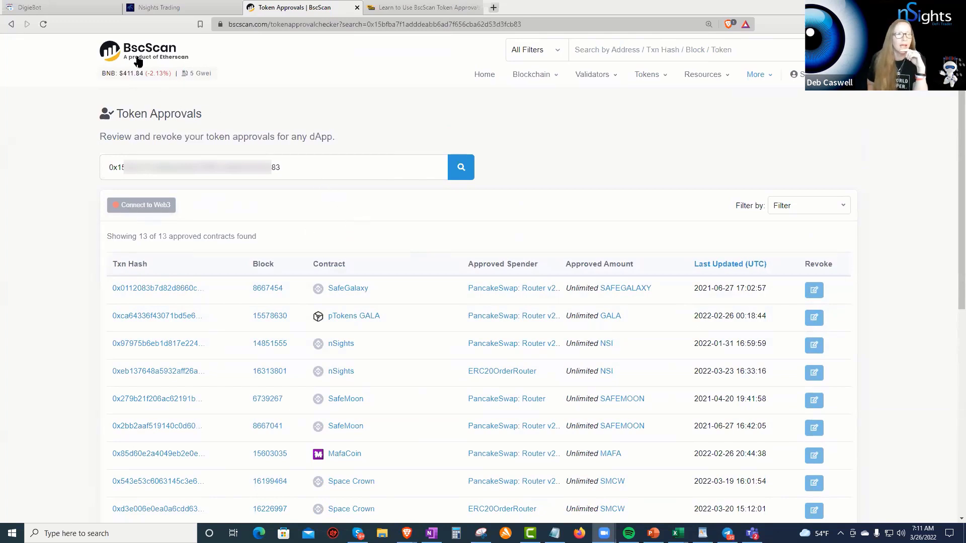
{"action": "mouse_move", "coordinate": [317, 66]}
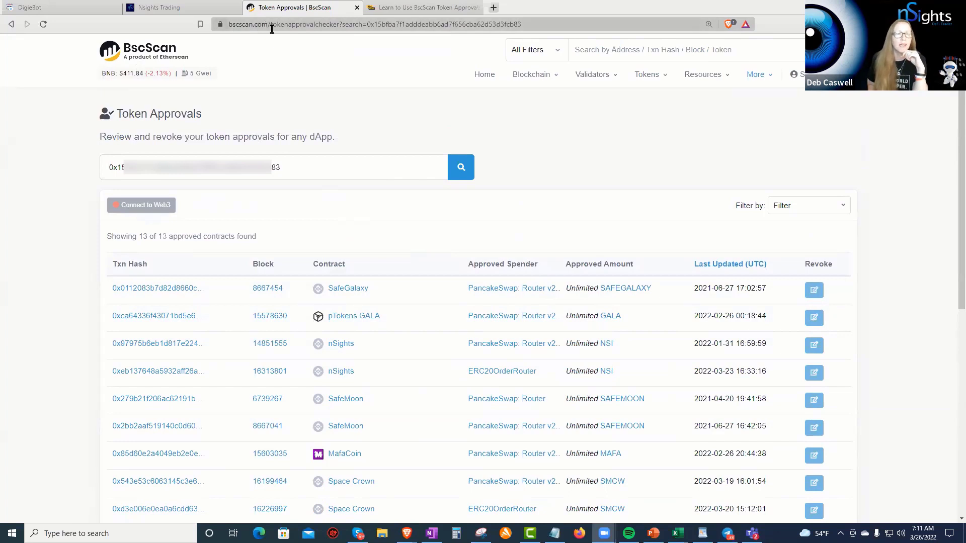
{"action": "mouse_move", "coordinate": [281, 58]}
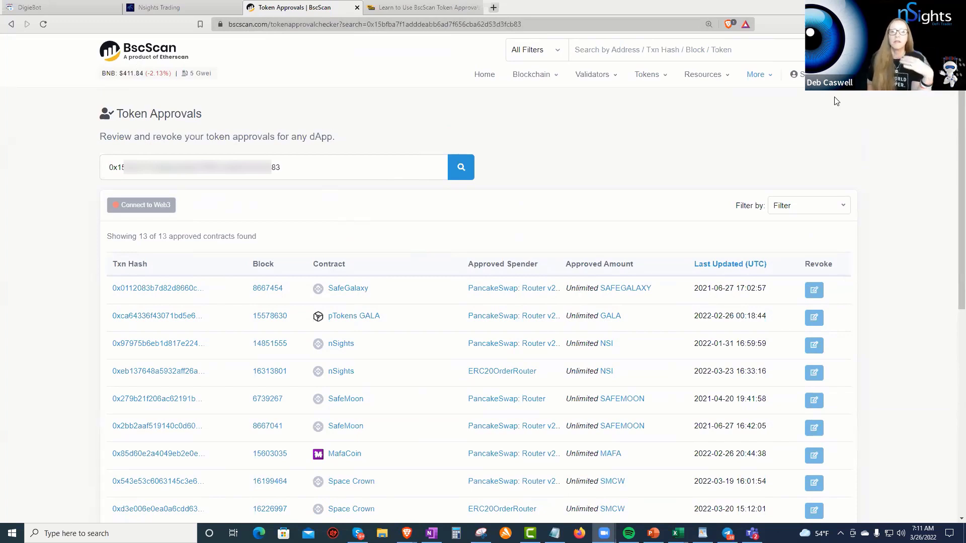
{"action": "mouse_move", "coordinate": [673, 161]}
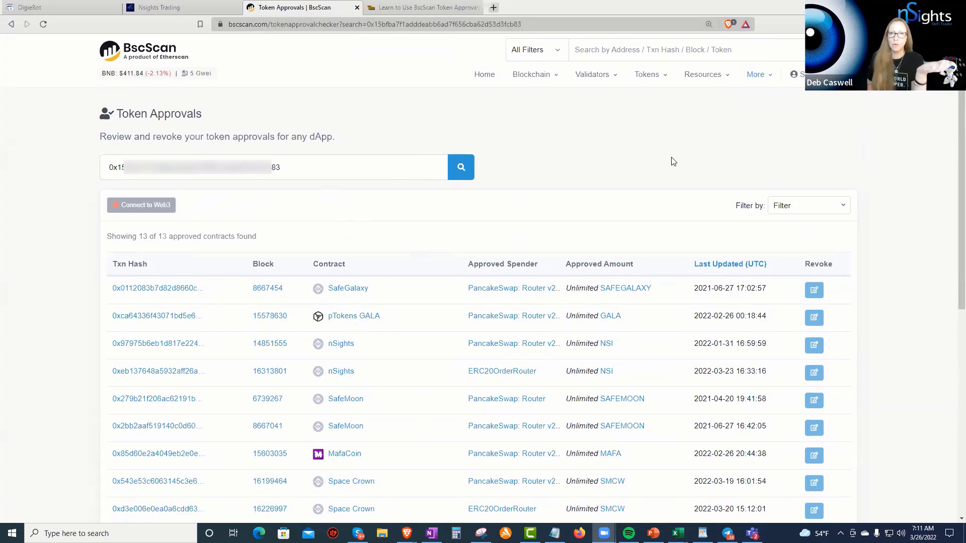
{"action": "mouse_move", "coordinate": [917, 364]}
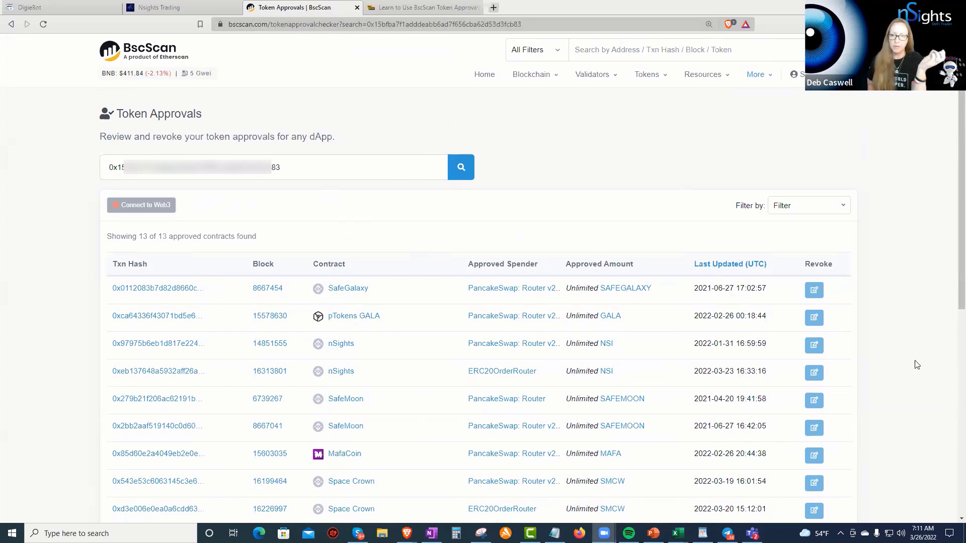
{"action": "mouse_move", "coordinate": [690, 208]}
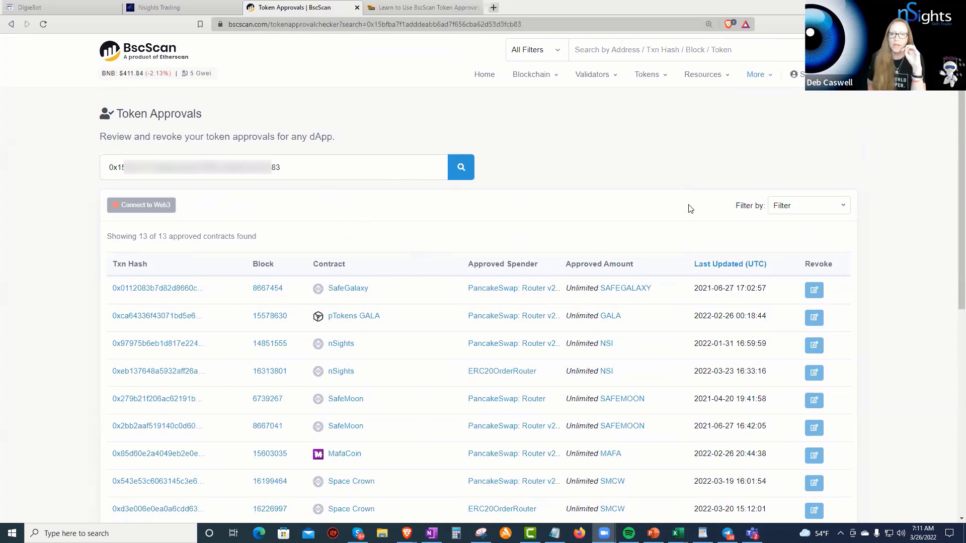
{"action": "mouse_move", "coordinate": [709, 142]}
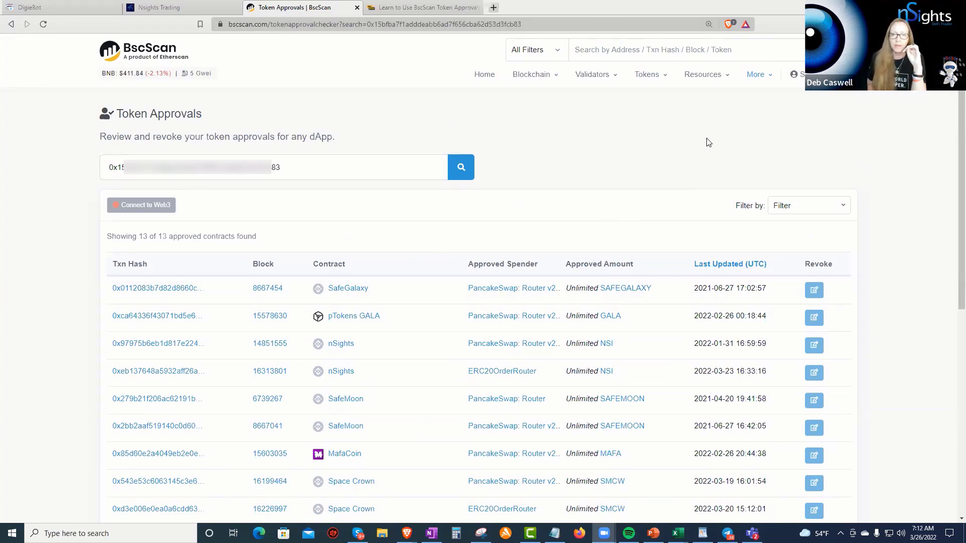
{"action": "mouse_move", "coordinate": [654, 304]}
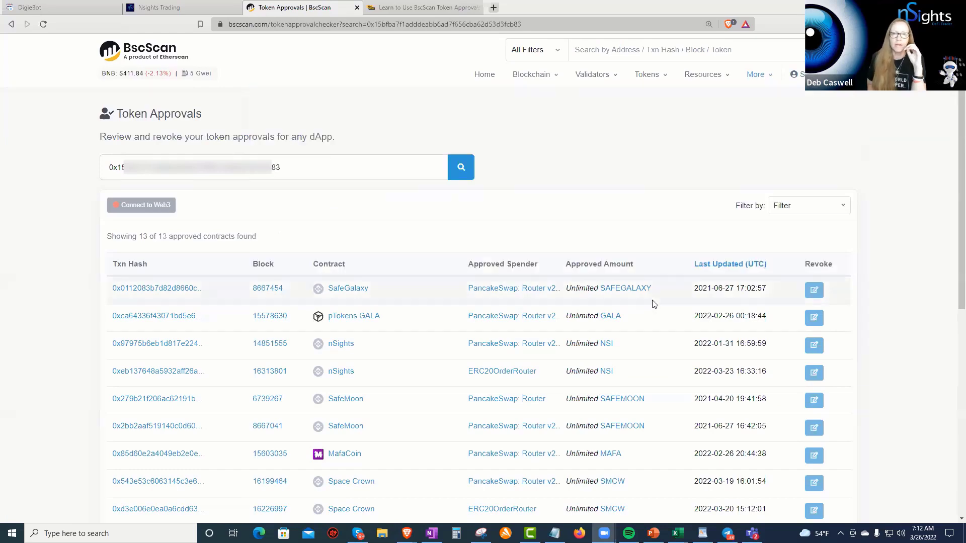
{"action": "scroll", "scroll_direction": "down", "scroll_amount": 3}
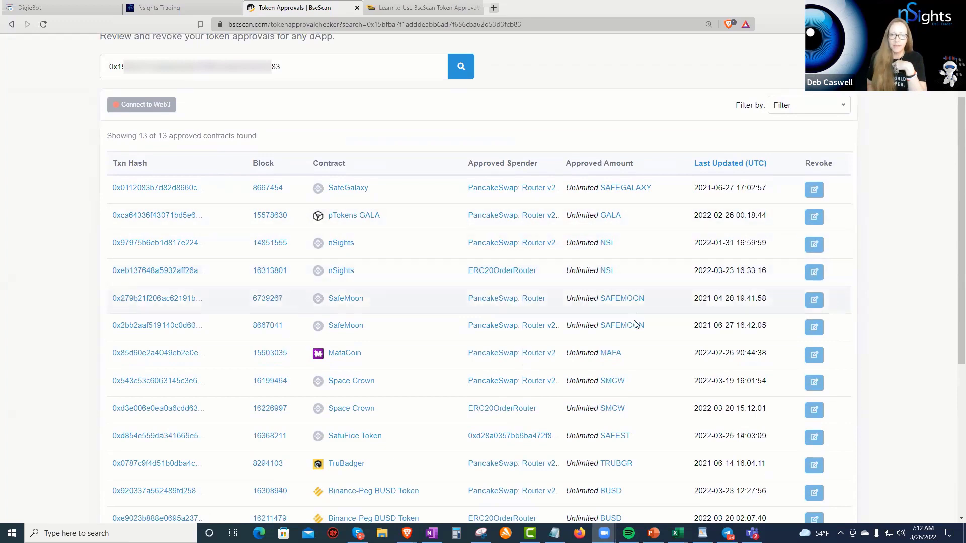
{"action": "scroll", "scroll_direction": "down", "scroll_amount": 3}
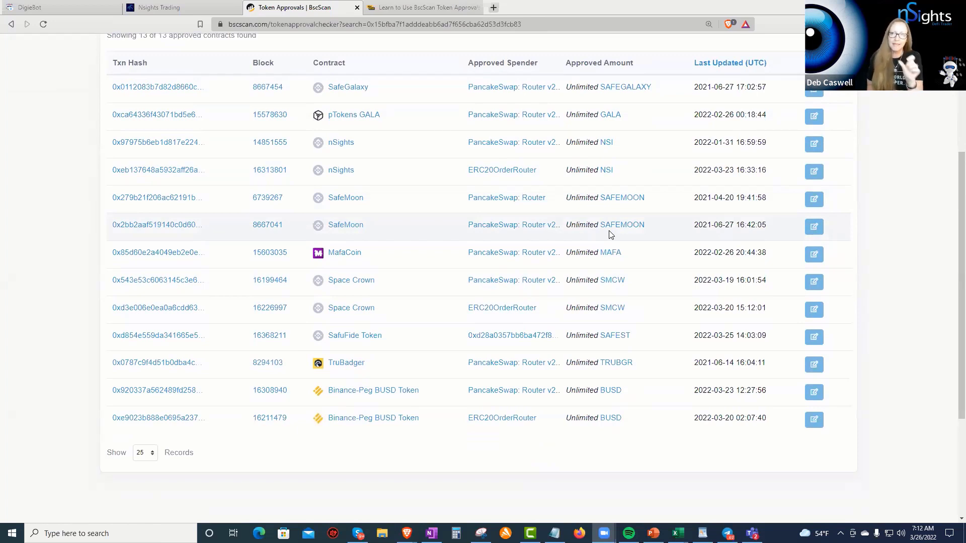
{"action": "mouse_move", "coordinate": [566, 308]}
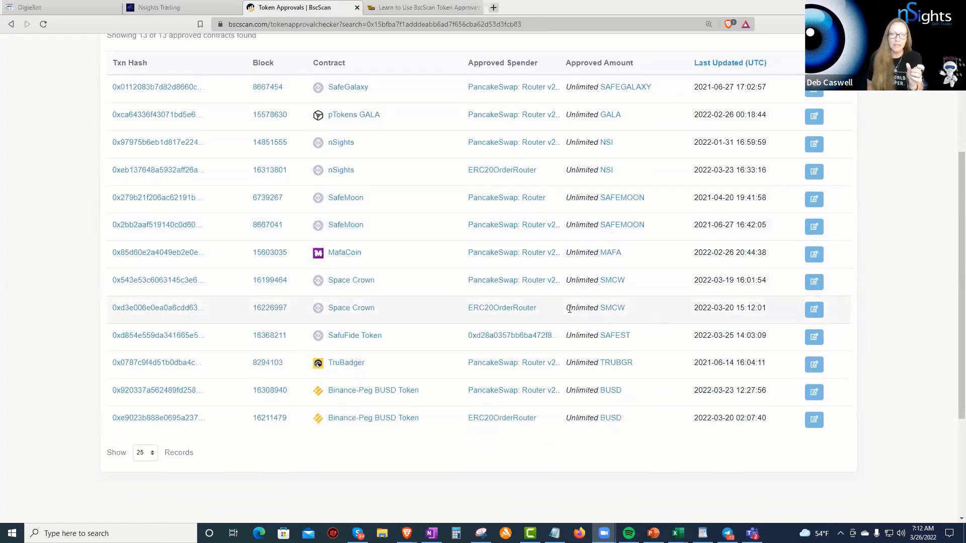
{"action": "mouse_move", "coordinate": [656, 305]}
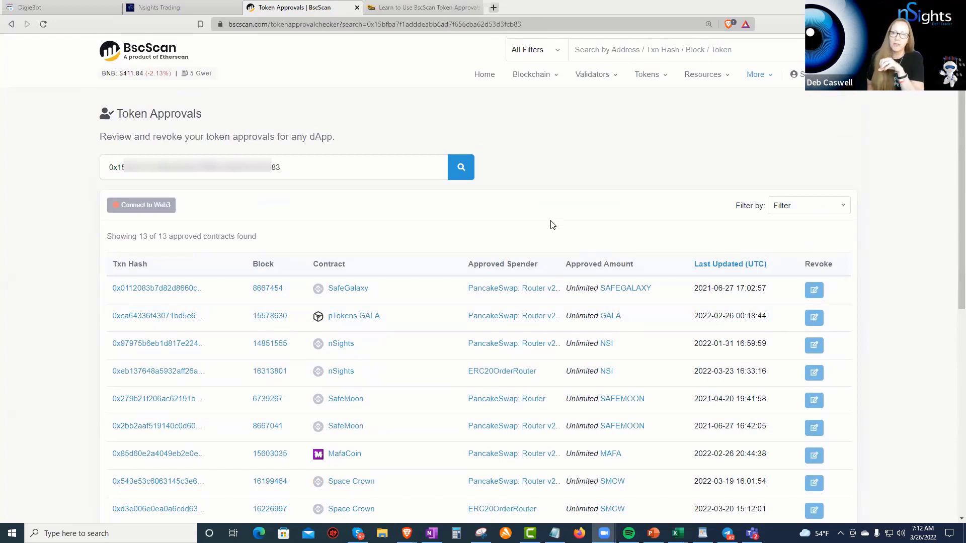
{"action": "mouse_move", "coordinate": [550, 224]}
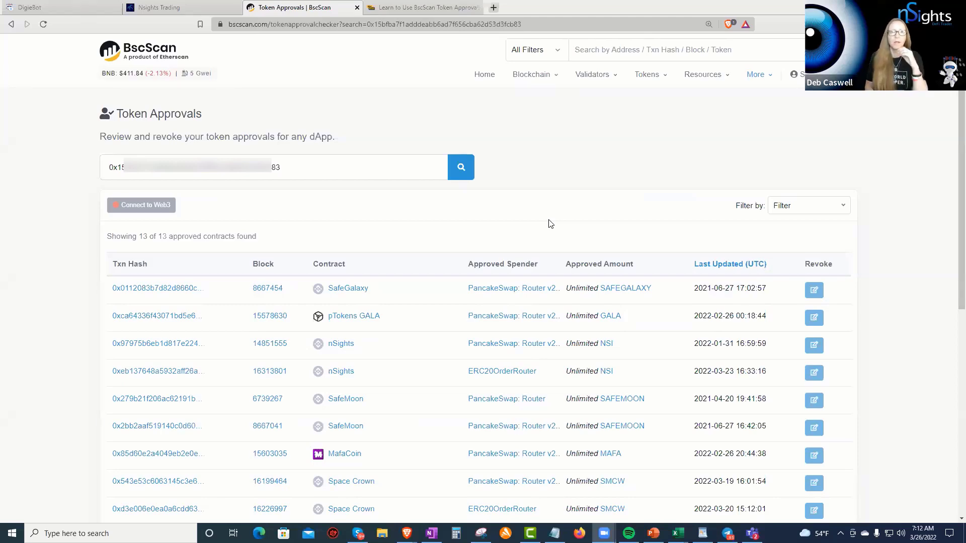
Switch to the nSights Trading page with the NSI hourly PancakeSwap chart.
{"action": "left_click", "coordinate": [181, 7]}
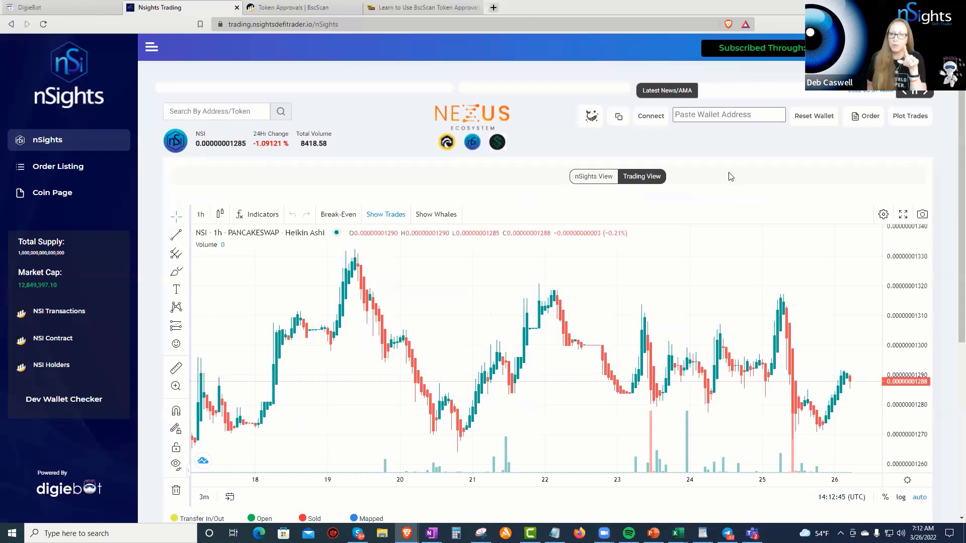
{"action": "mouse_move", "coordinate": [739, 180]}
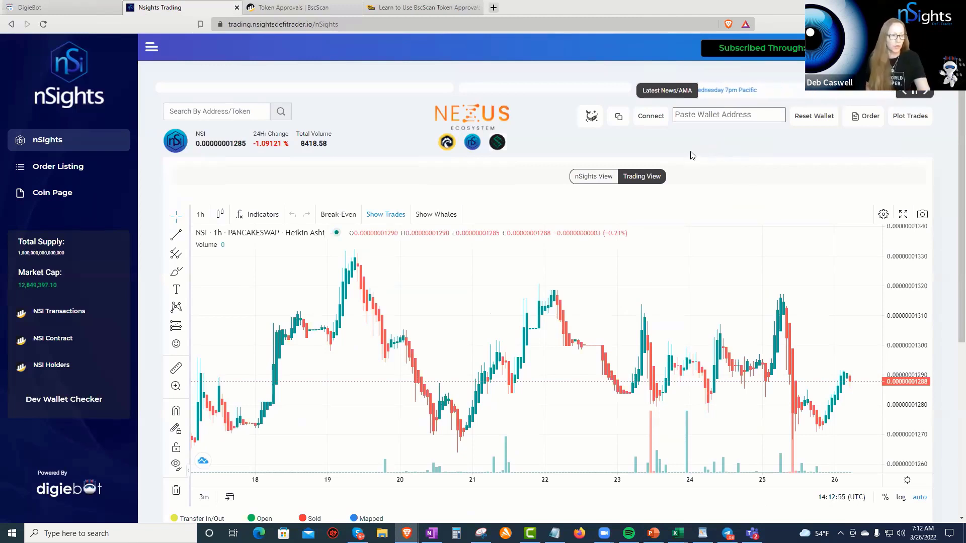
{"action": "mouse_move", "coordinate": [648, 146]}
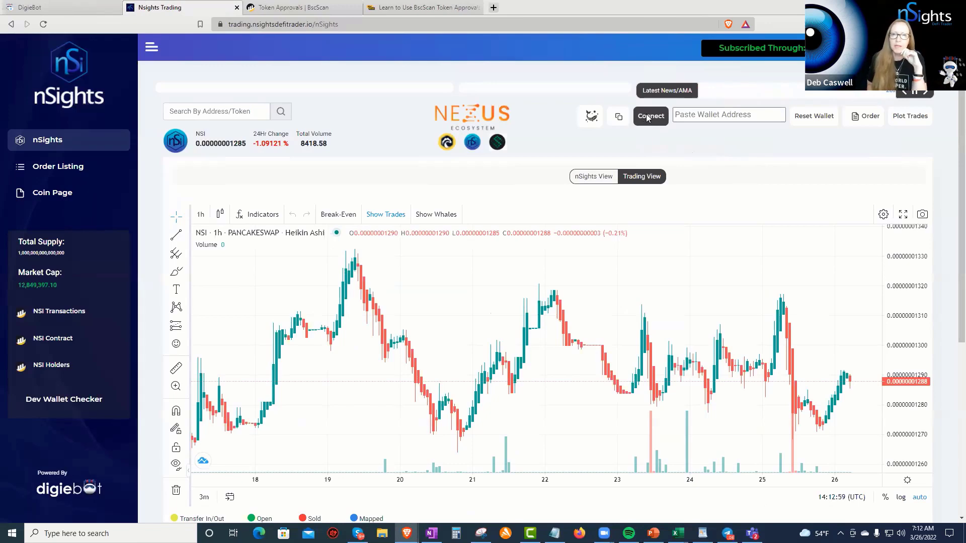
Connect the MetaMask wallet to nSights Trading, showing it holds no NSI tokens.
{"action": "left_click", "coordinate": [650, 116]}
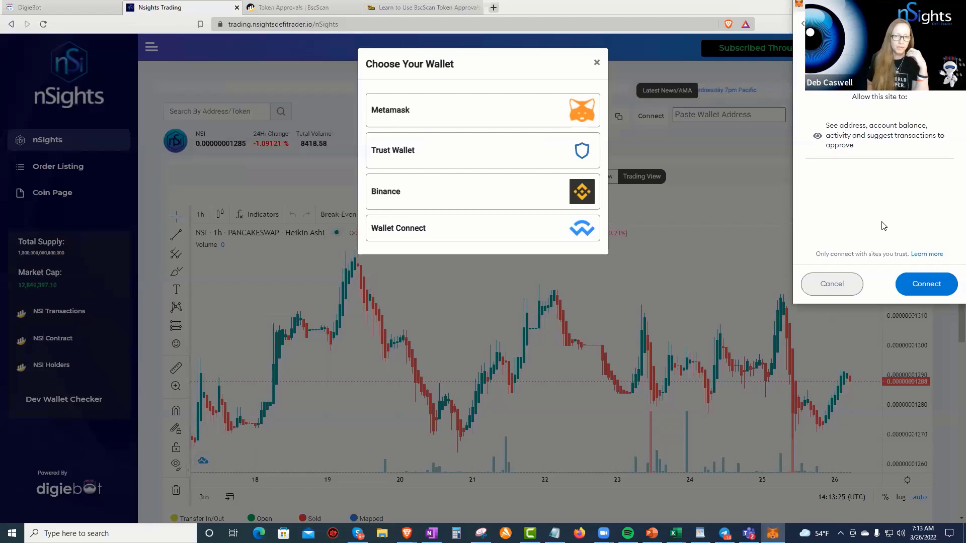
{"action": "left_click", "coordinate": [926, 283]}
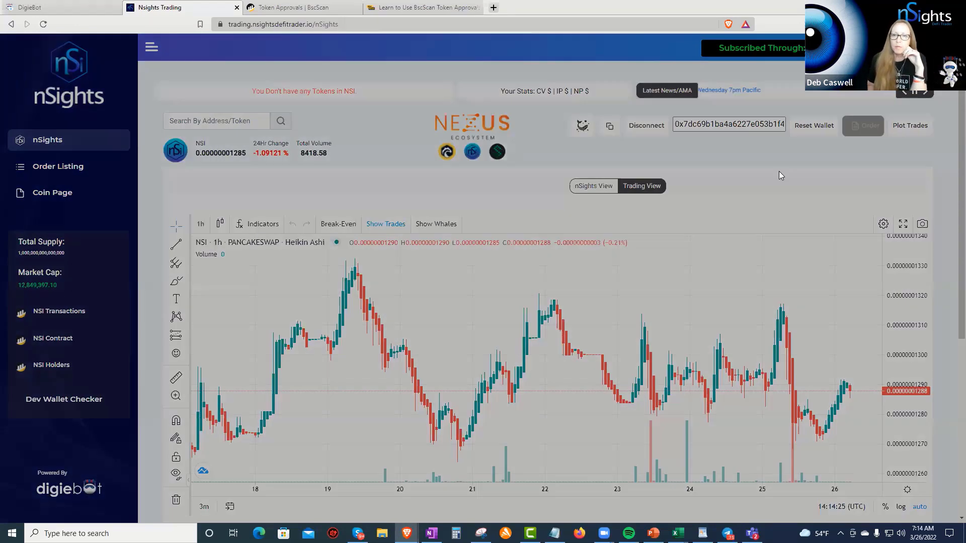
Submit a live buy order of 0.04 BNB for about 1.22 billion NSI at 15% slippage.
{"action": "left_click", "coordinate": [865, 126]}
{"action": "type", "text": ".04"}
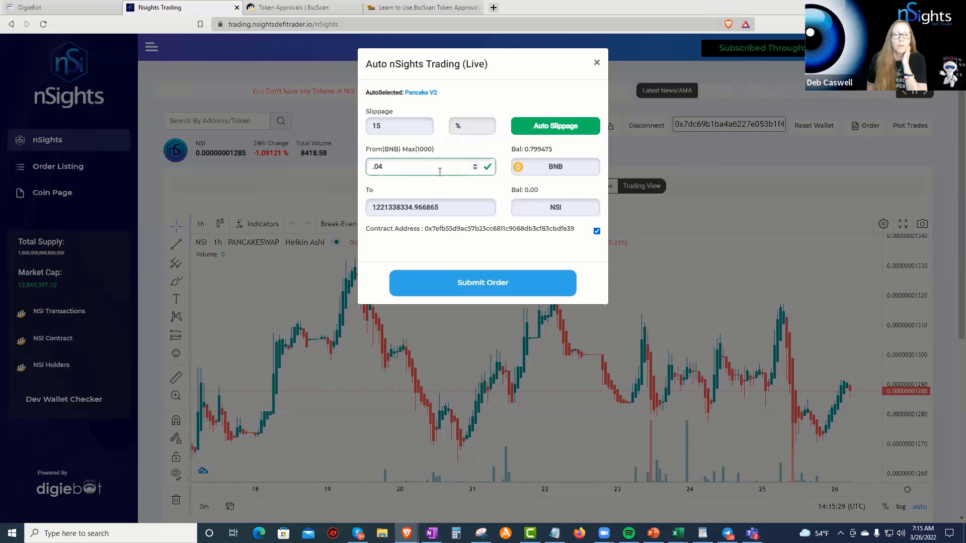
{"action": "mouse_move", "coordinate": [389, 222]}
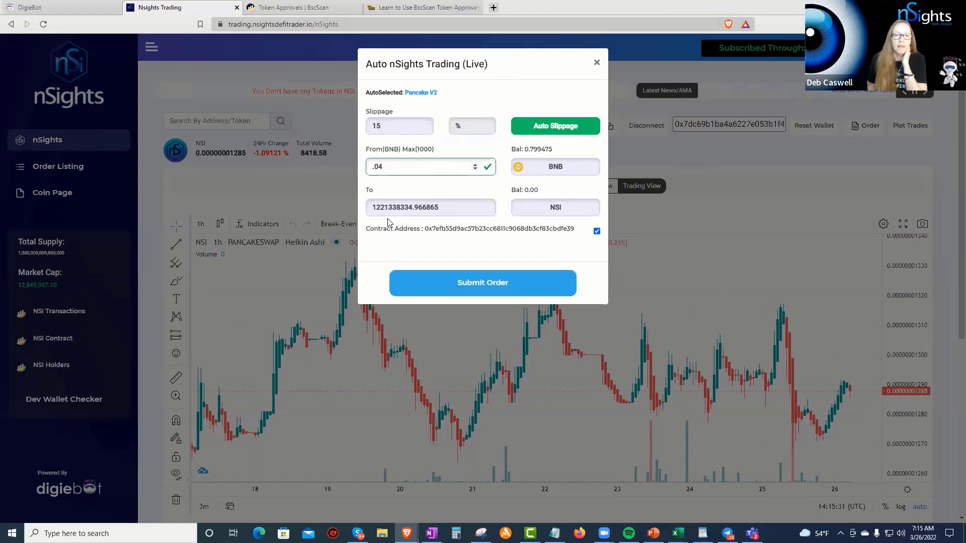
{"action": "mouse_move", "coordinate": [534, 205]}
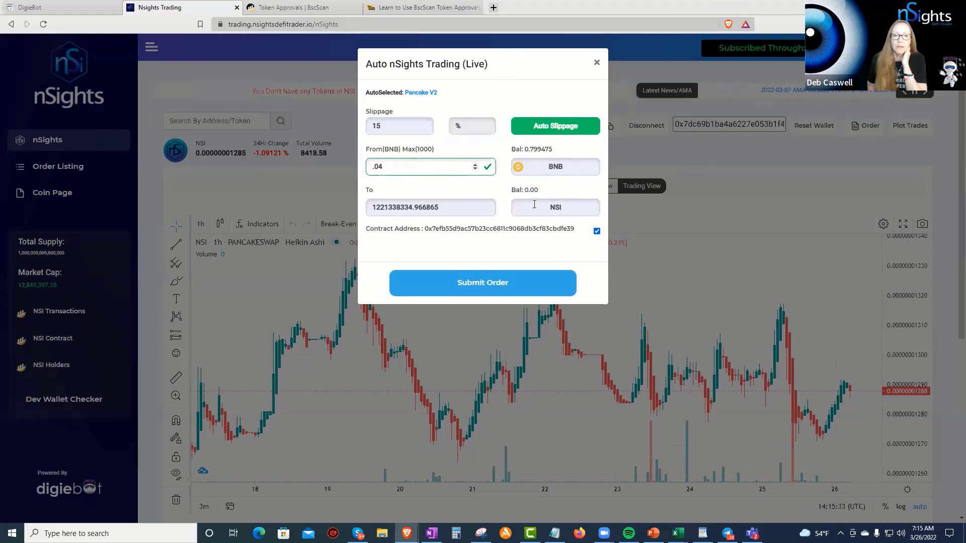
{"action": "left_click", "coordinate": [482, 283]}
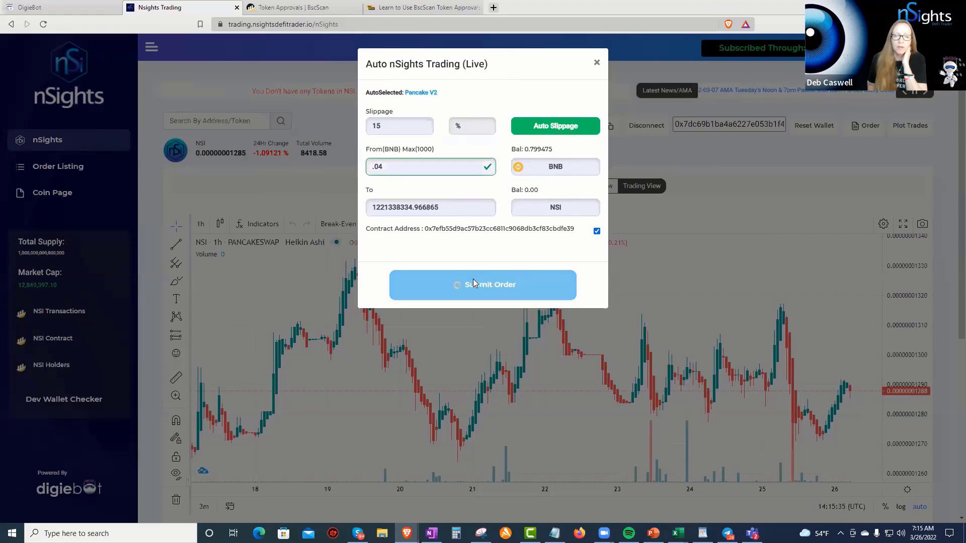
Reject the 0.04 BNB swap request in MetaMask, cancelling the buy order.
{"action": "left_click", "coordinate": [482, 285]}
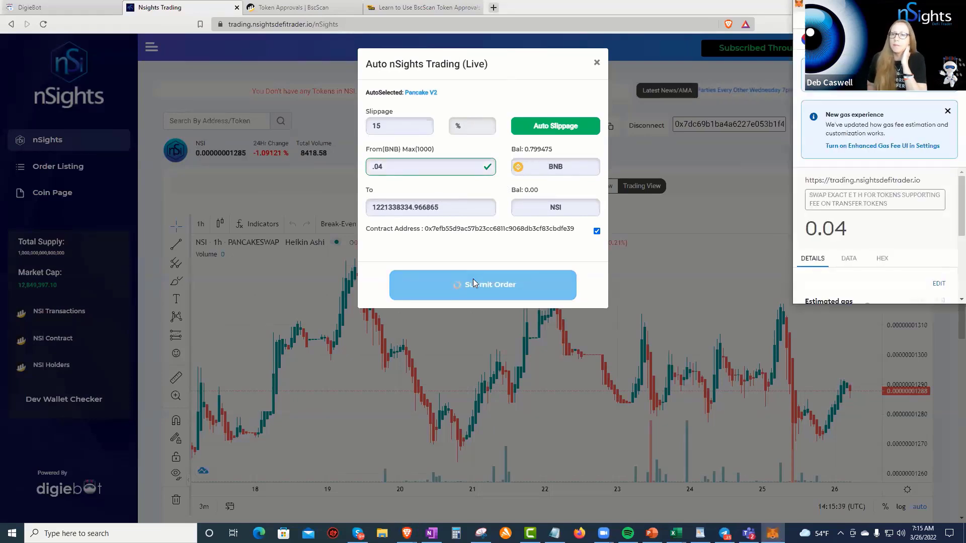
{"action": "left_click", "coordinate": [482, 284]}
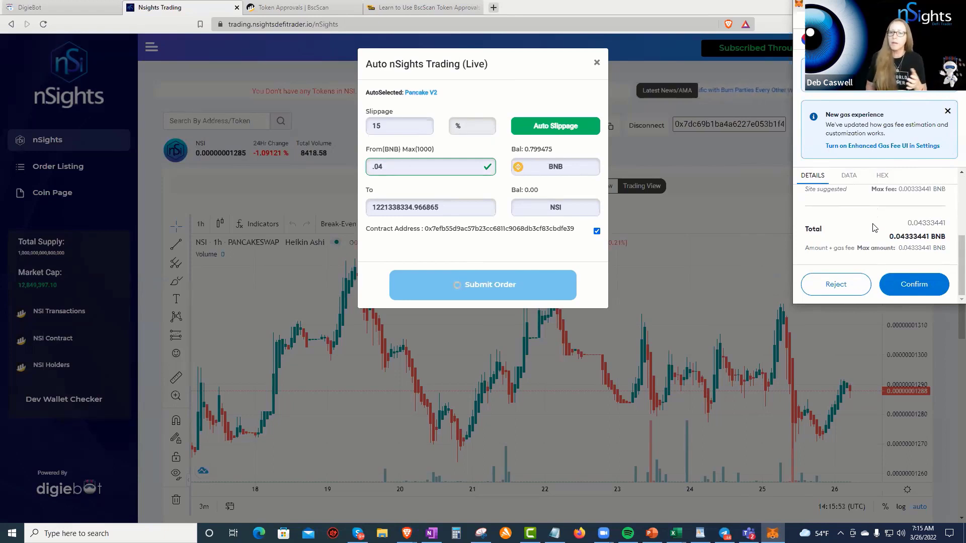
{"action": "mouse_move", "coordinate": [859, 247]}
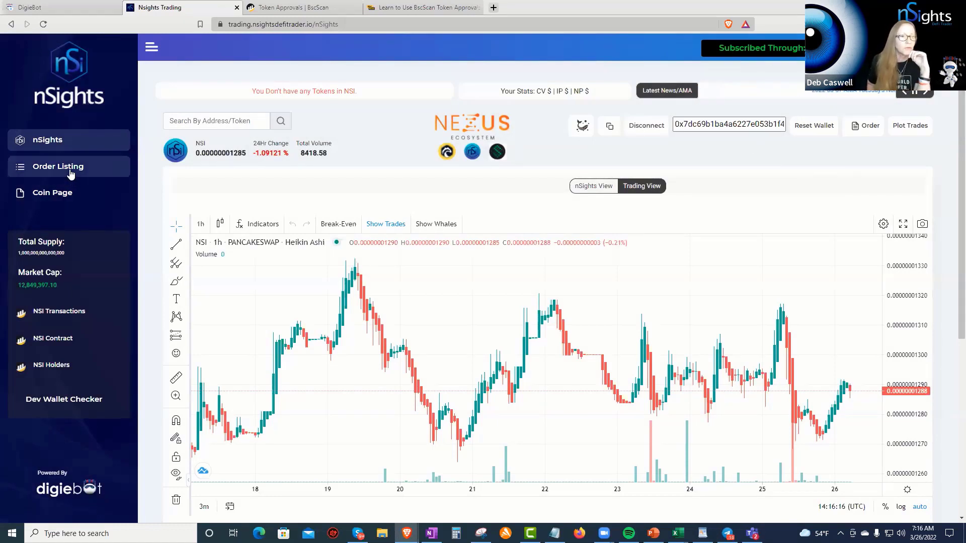
Review the Open orders table in Order Listing, including the new nSights holding.
{"action": "left_click", "coordinate": [58, 166]}
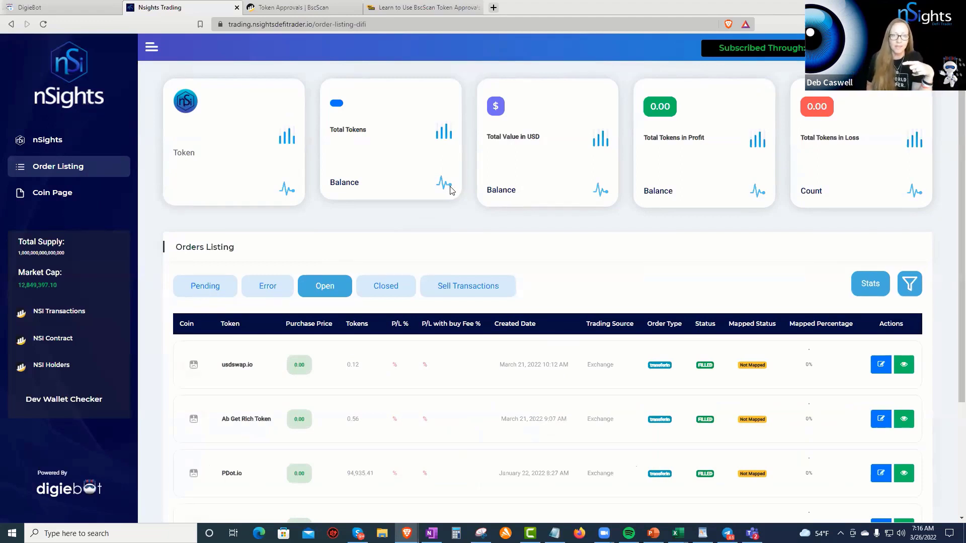
{"action": "mouse_move", "coordinate": [790, 243]}
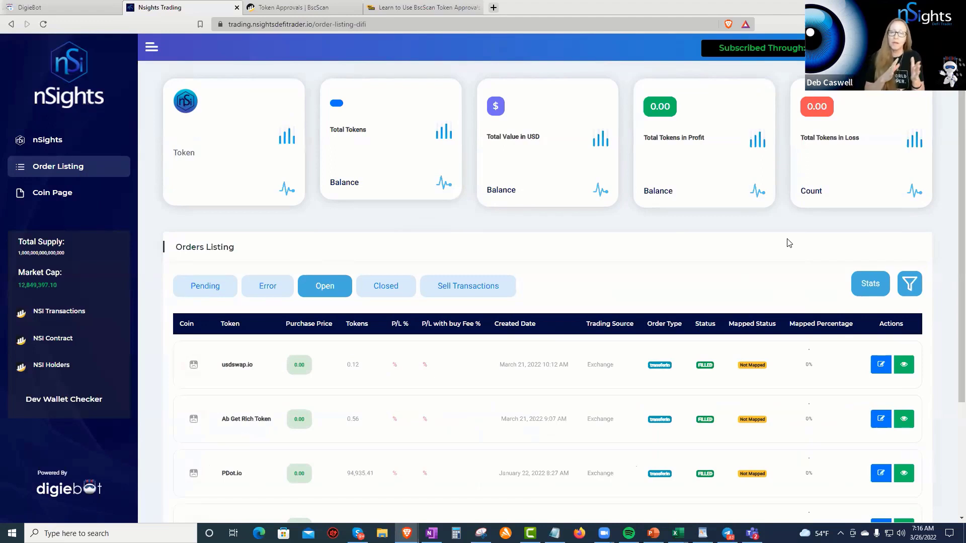
{"action": "mouse_move", "coordinate": [762, 246]}
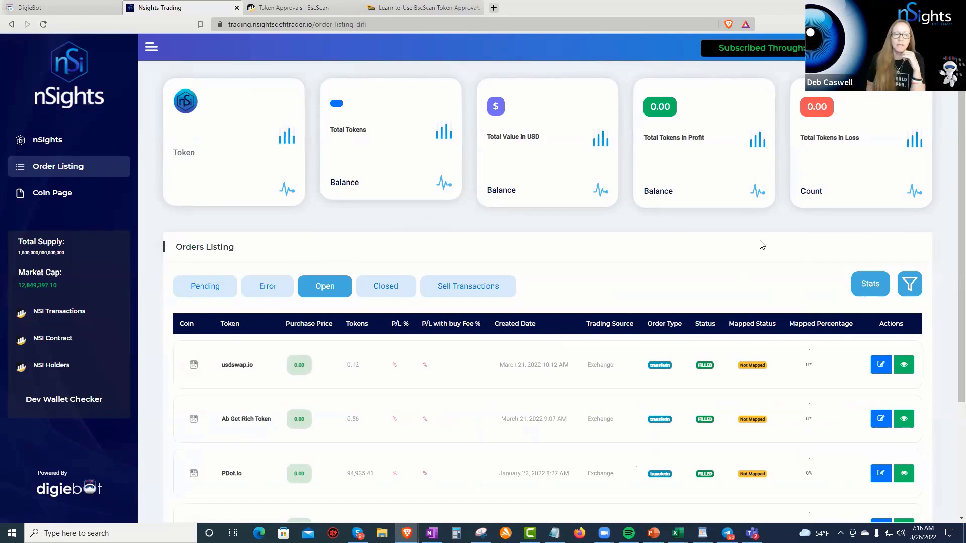
{"action": "scroll", "scroll_direction": "down", "scroll_amount": 3}
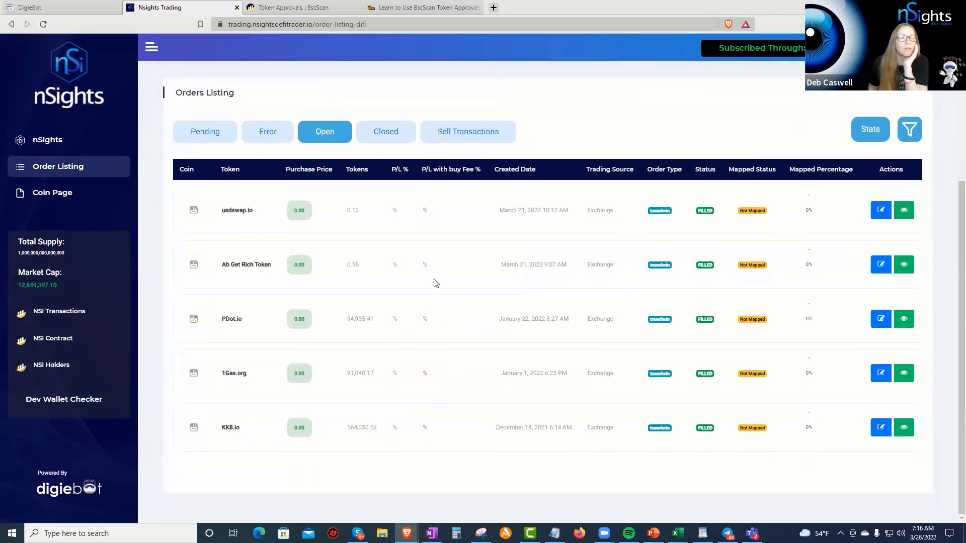
{"action": "mouse_move", "coordinate": [244, 206]}
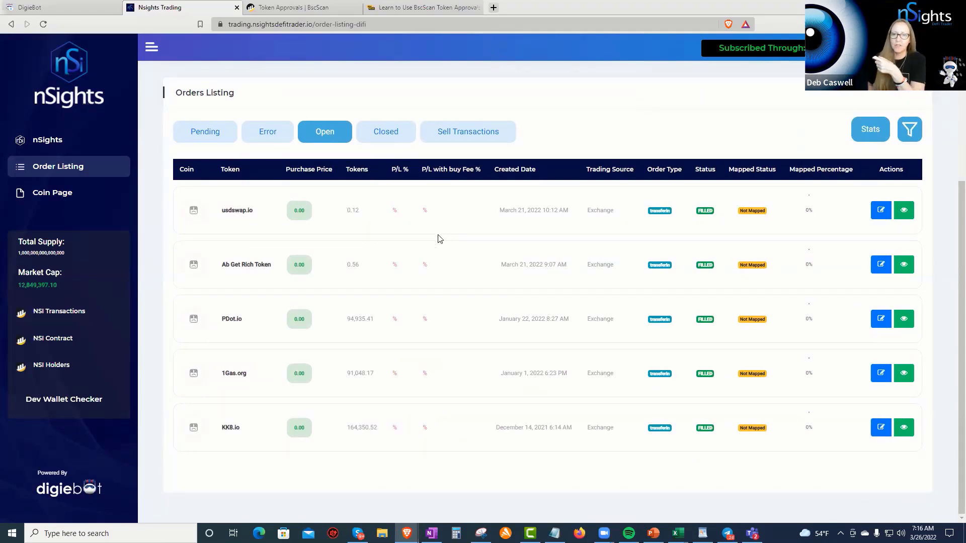
{"action": "scroll", "scroll_direction": "down", "scroll_amount": 3}
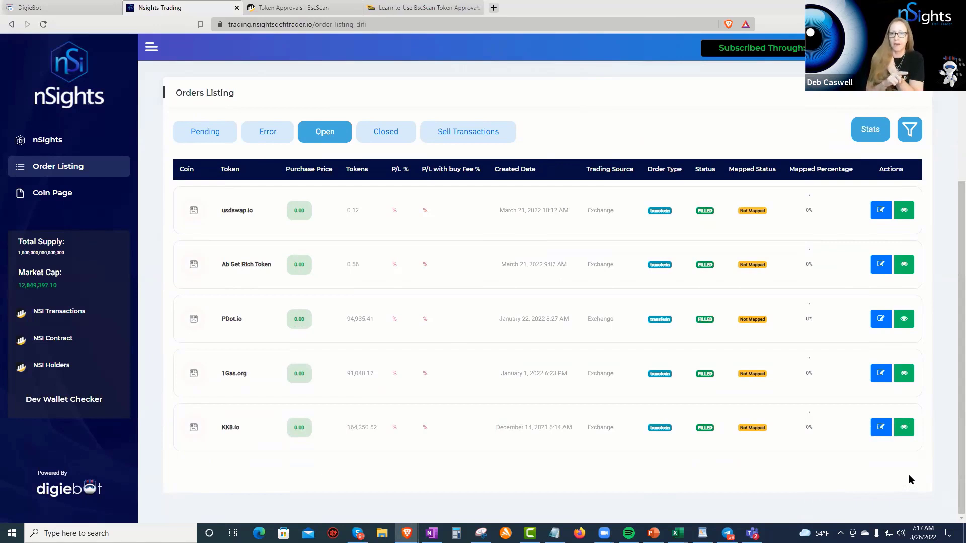
{"action": "mouse_move", "coordinate": [531, 388]}
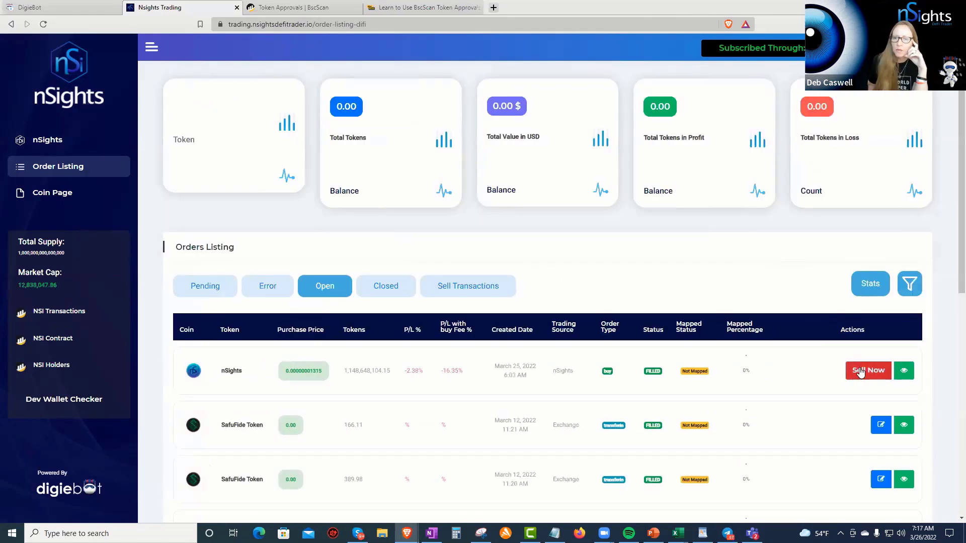
Submit a sell order for 1148648104.151747 nSights and bring up the wallet's NSI request.
{"action": "left_click", "coordinate": [868, 370]}
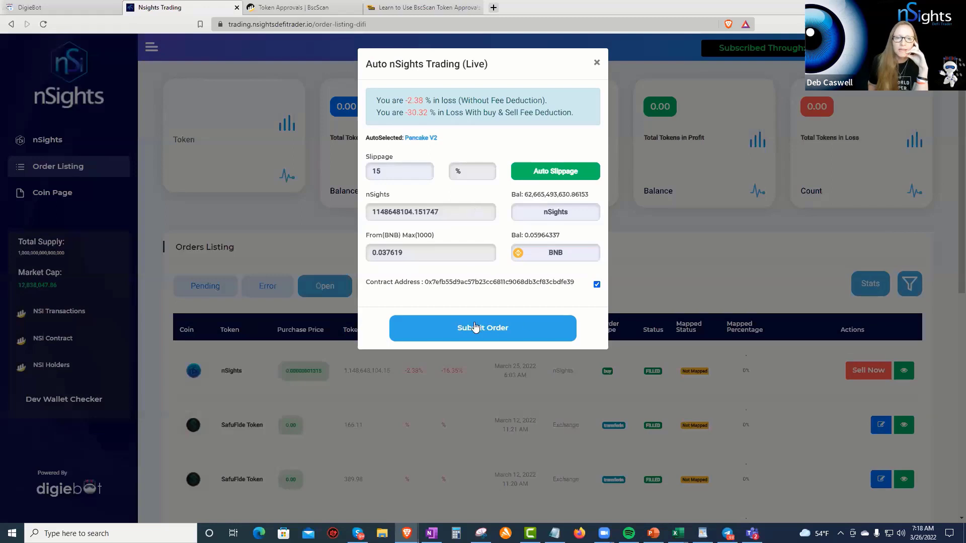
{"action": "left_click", "coordinate": [482, 328]}
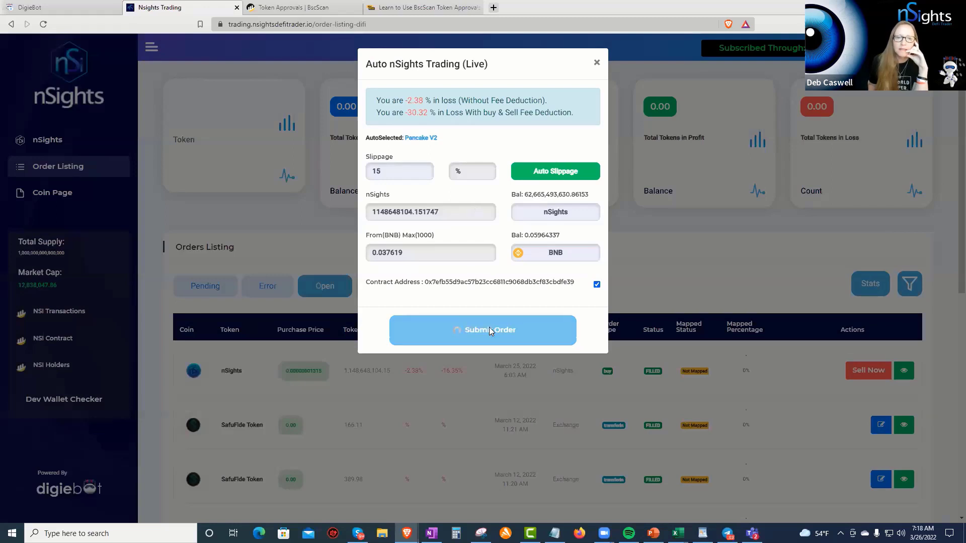
{"action": "left_click", "coordinate": [482, 330]}
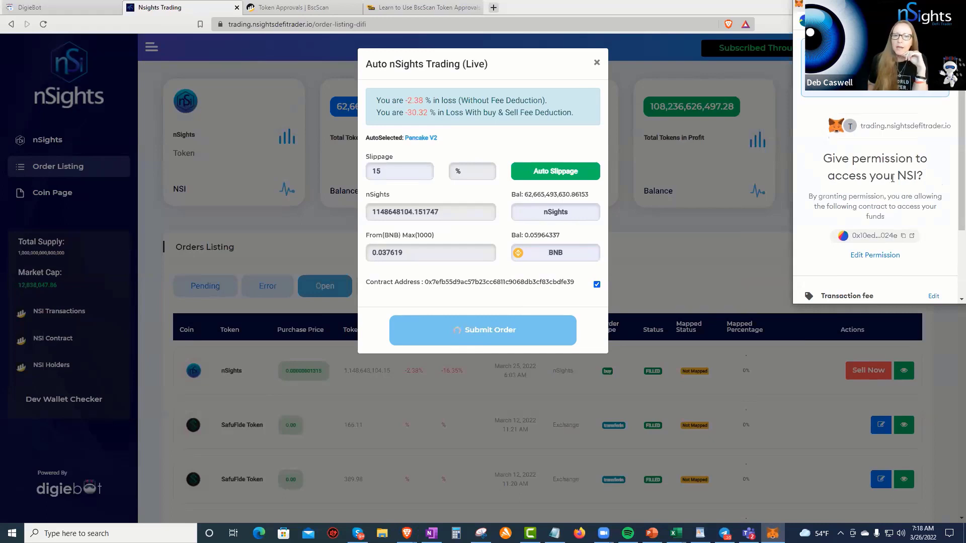
{"action": "mouse_move", "coordinate": [923, 177]}
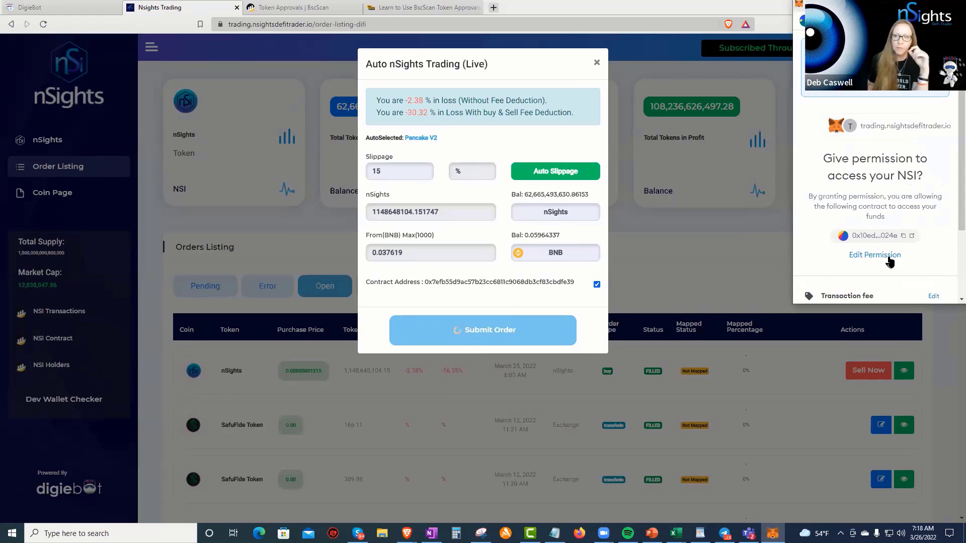
View the NSI permission's spend limit, proposed at 1148648104.151747 NSI.
{"action": "left_click", "coordinate": [875, 255]}
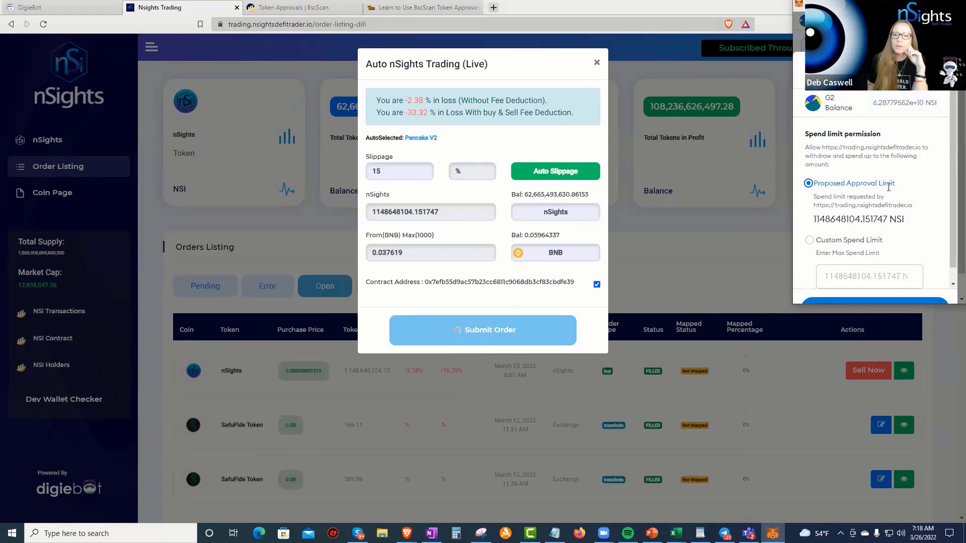
{"action": "mouse_move", "coordinate": [910, 188]}
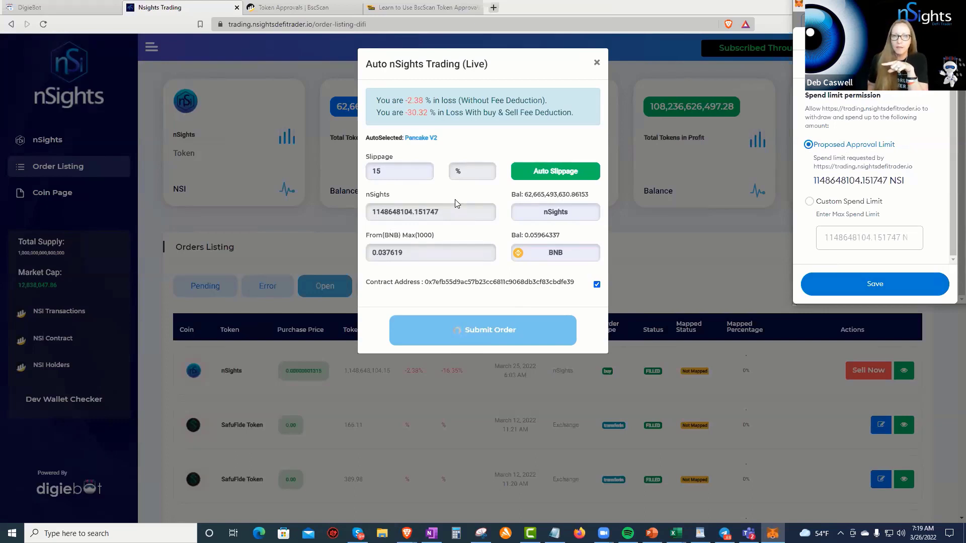
{"action": "mouse_move", "coordinate": [261, 67]}
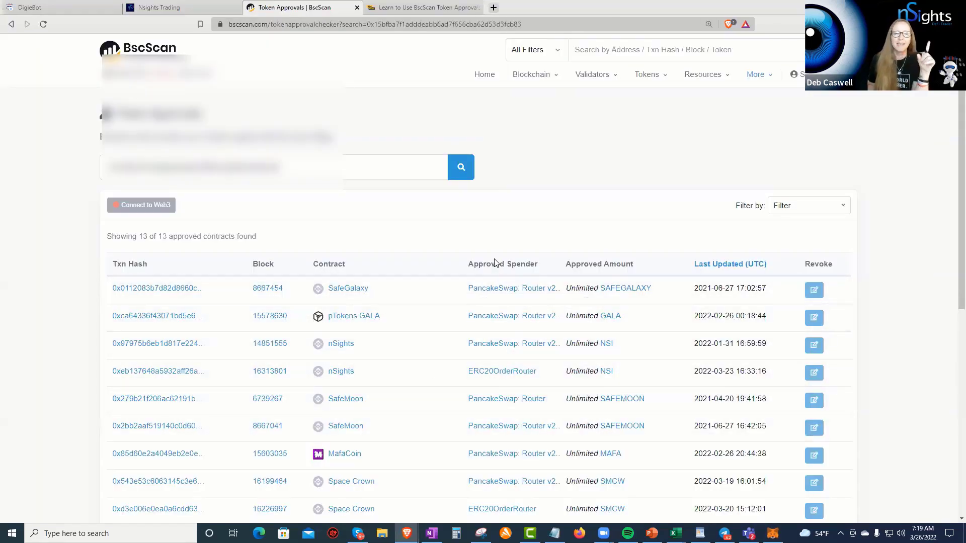
{"action": "mouse_move", "coordinate": [490, 229]}
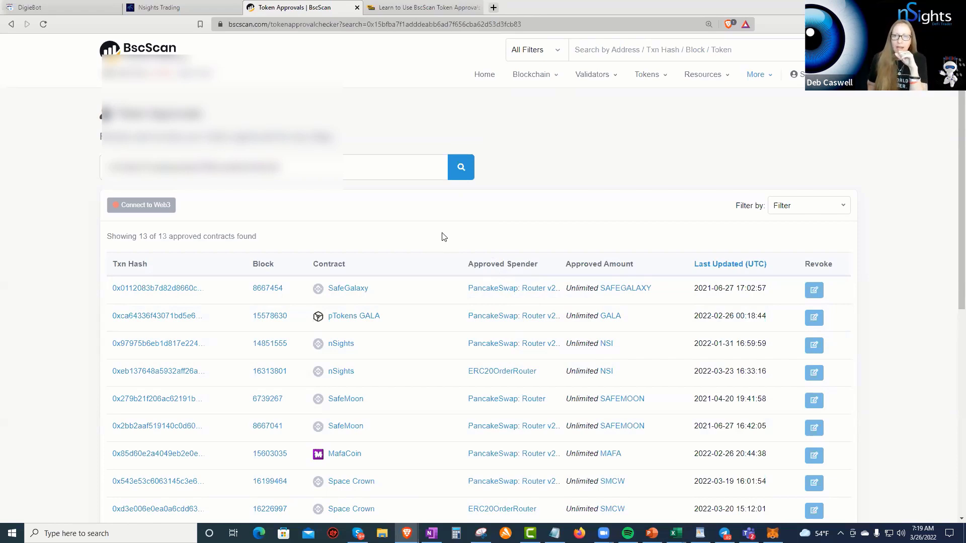
{"action": "mouse_move", "coordinate": [422, 236]}
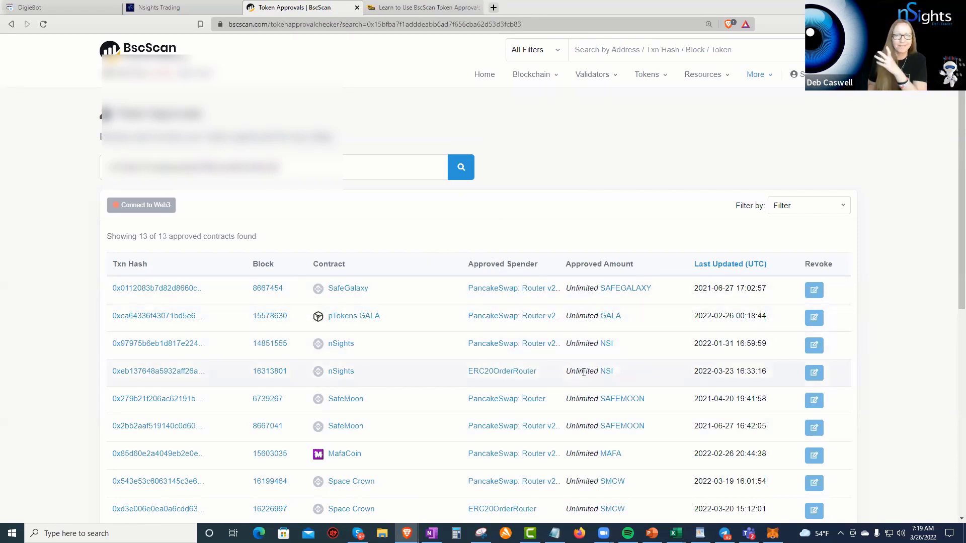
{"action": "mouse_move", "coordinate": [345, 84]}
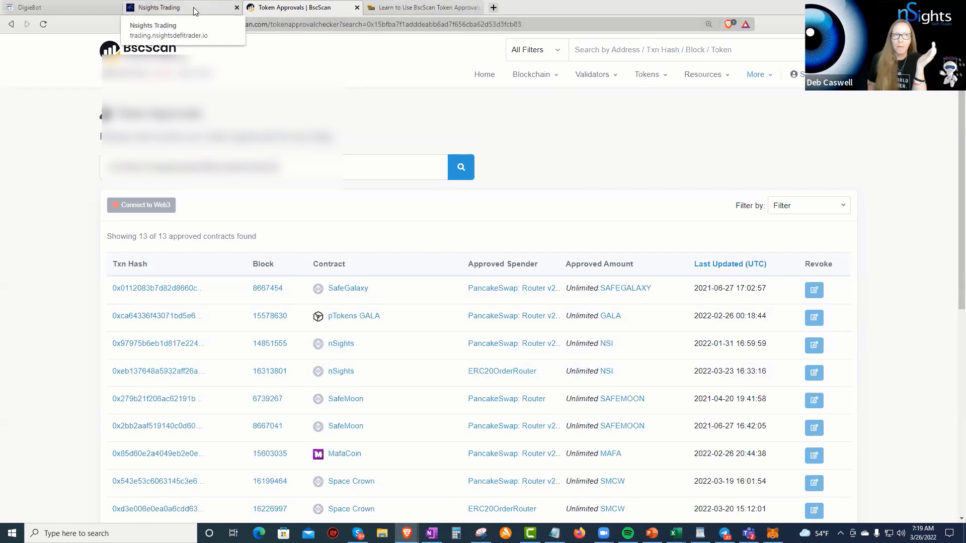
Return from BscScan's unlimited NSI approvals to the nSights Trading sell order.
{"action": "left_click", "coordinate": [163, 7]}
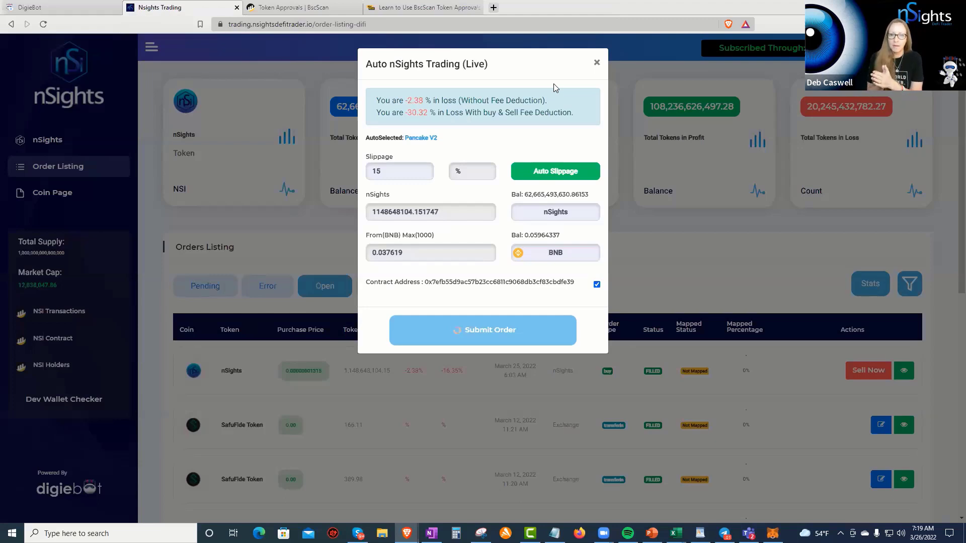
Reopen the wallet's NSI spend-limit permission for the pending sell order.
{"action": "left_click", "coordinate": [482, 330]}
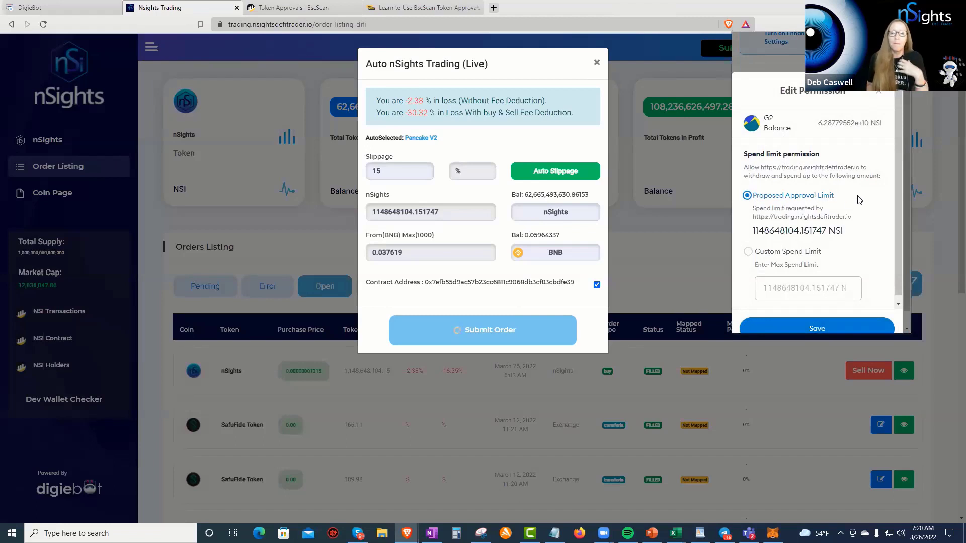
{"action": "mouse_move", "coordinate": [827, 207]}
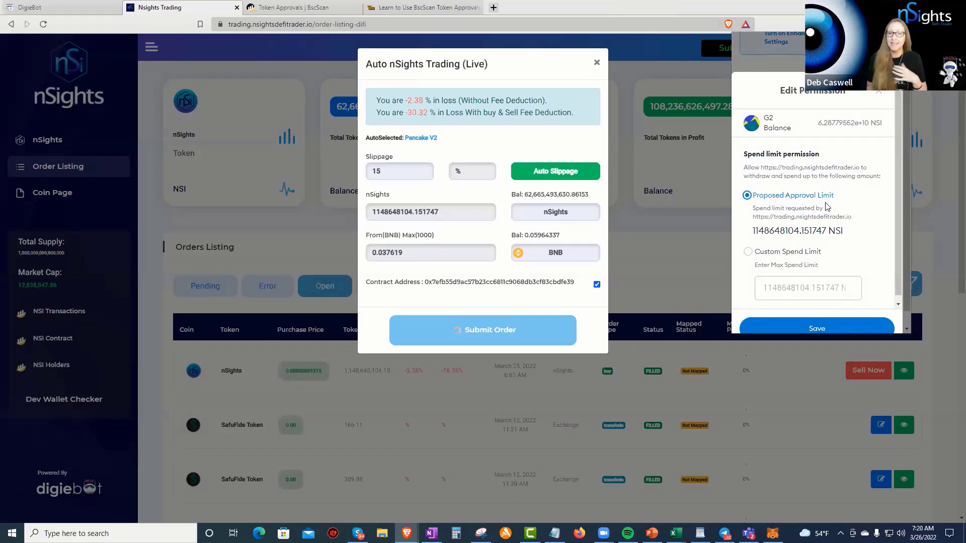
{"action": "mouse_move", "coordinate": [878, 198]}
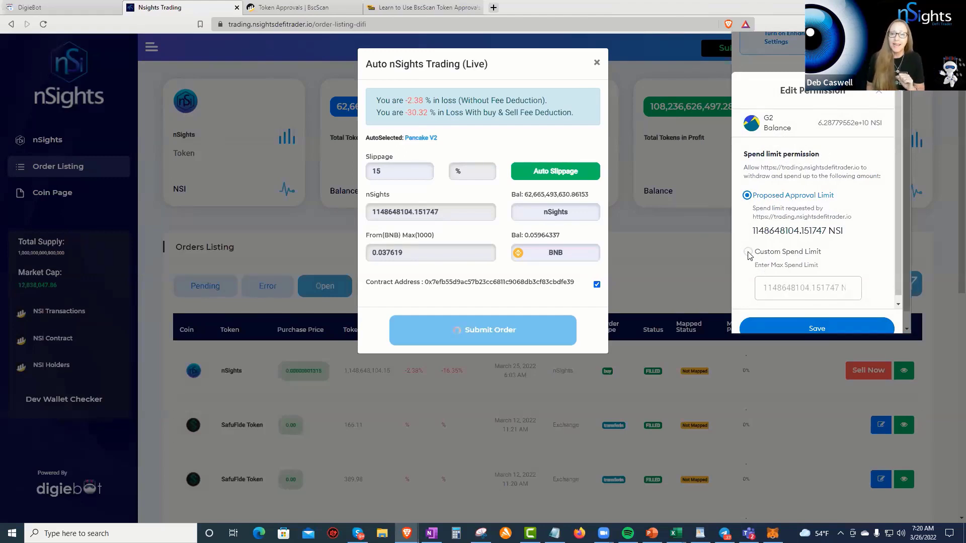
{"action": "mouse_move", "coordinate": [832, 260]}
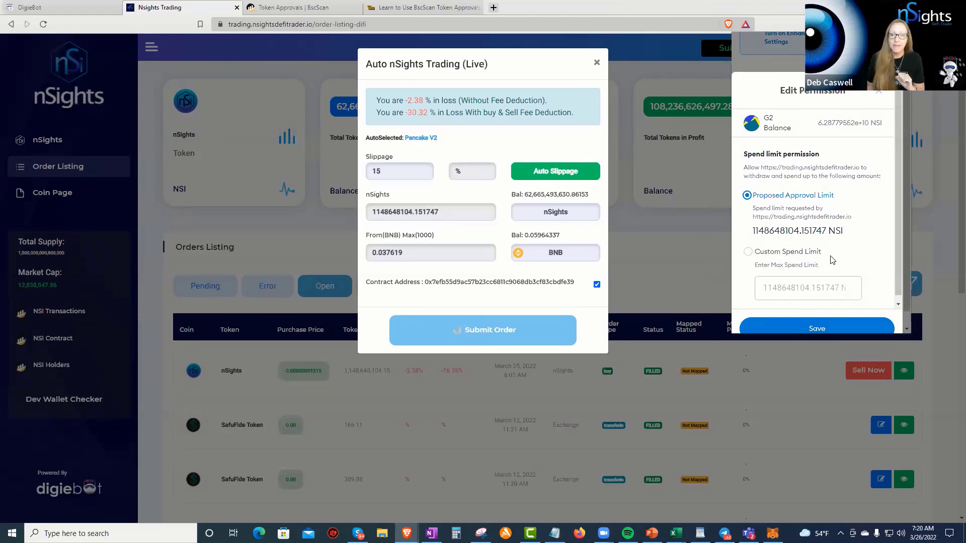
{"action": "mouse_move", "coordinate": [836, 257]}
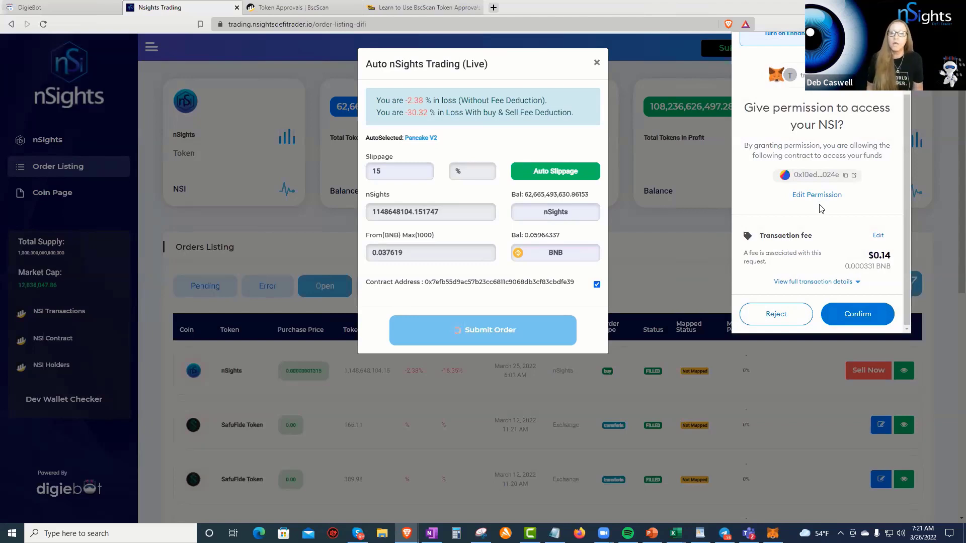
{"action": "mouse_move", "coordinate": [825, 203]}
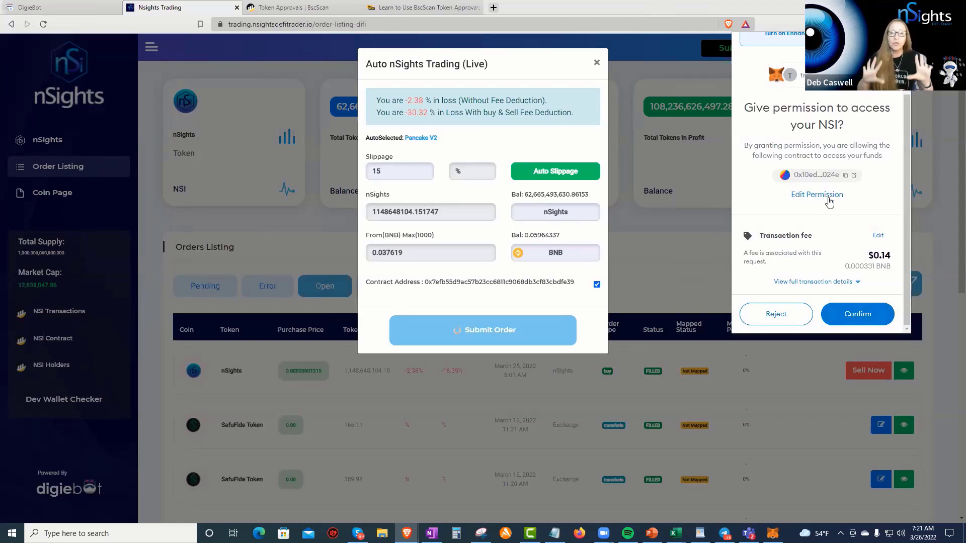